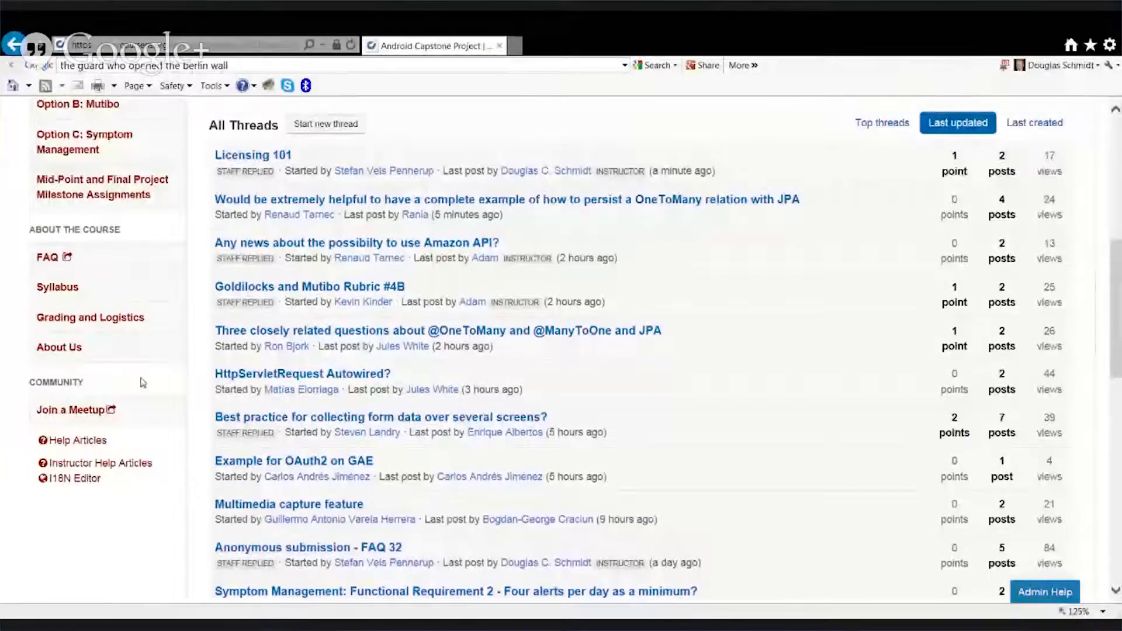
{"action": "mouse_move", "coordinate": [102, 187]}
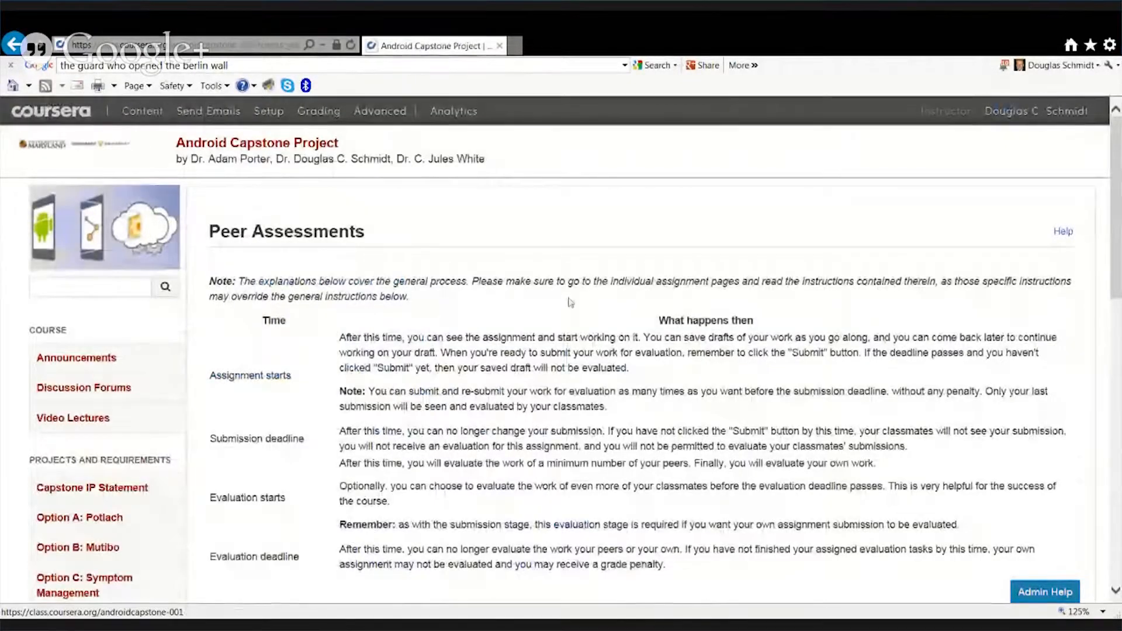
Scroll through the Peer Assessments deadlines, then go to the Discussion Forums index
{"action": "scroll", "scroll_direction": "down", "scroll_amount": 3}
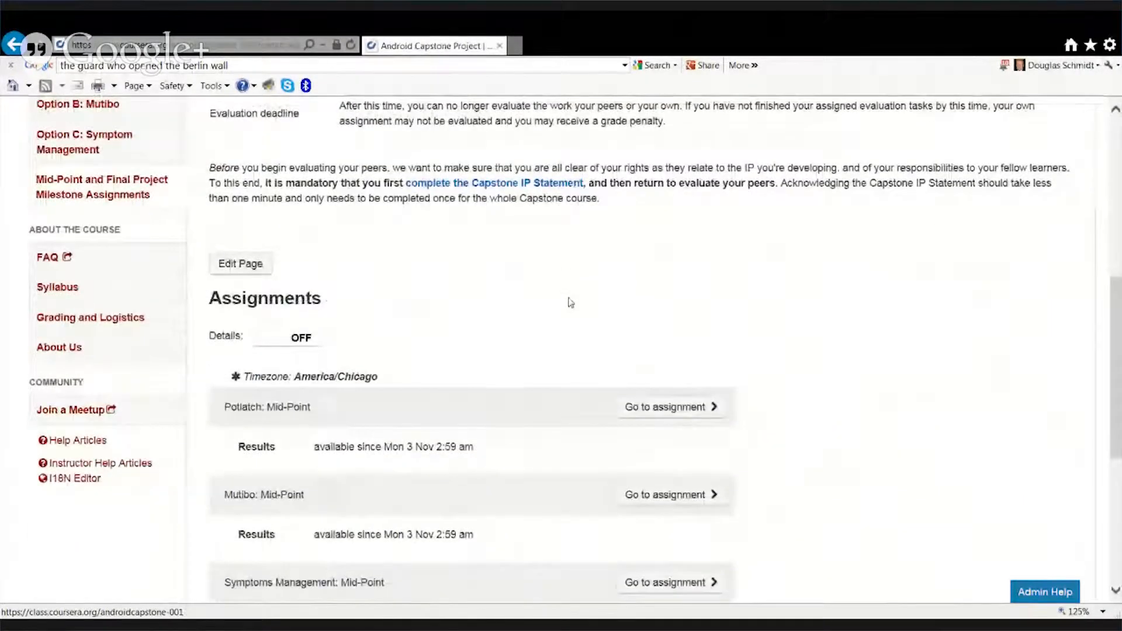
{"action": "scroll", "scroll_direction": "down", "scroll_amount": 3}
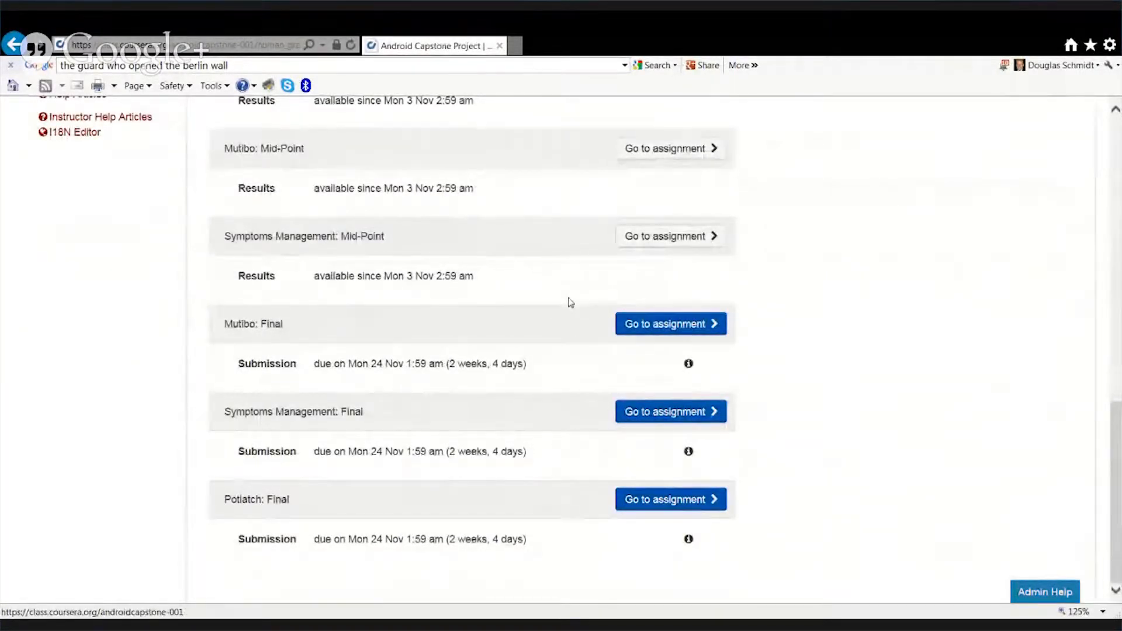
{"action": "scroll", "scroll_direction": "up", "scroll_amount": 3}
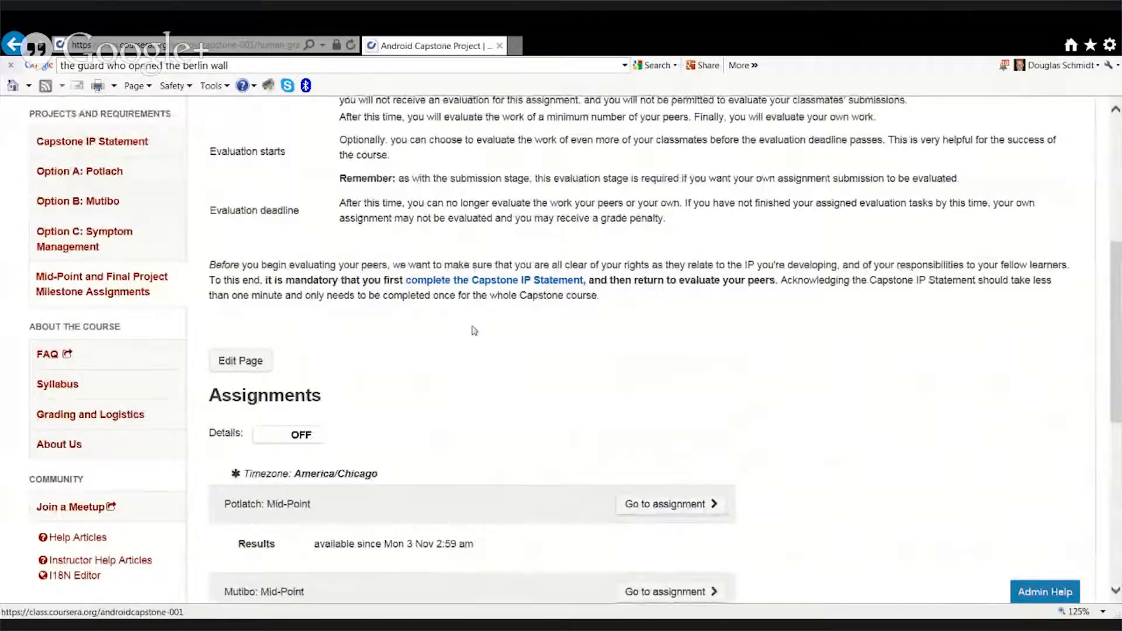
{"action": "left_click", "coordinate": [90, 414]}
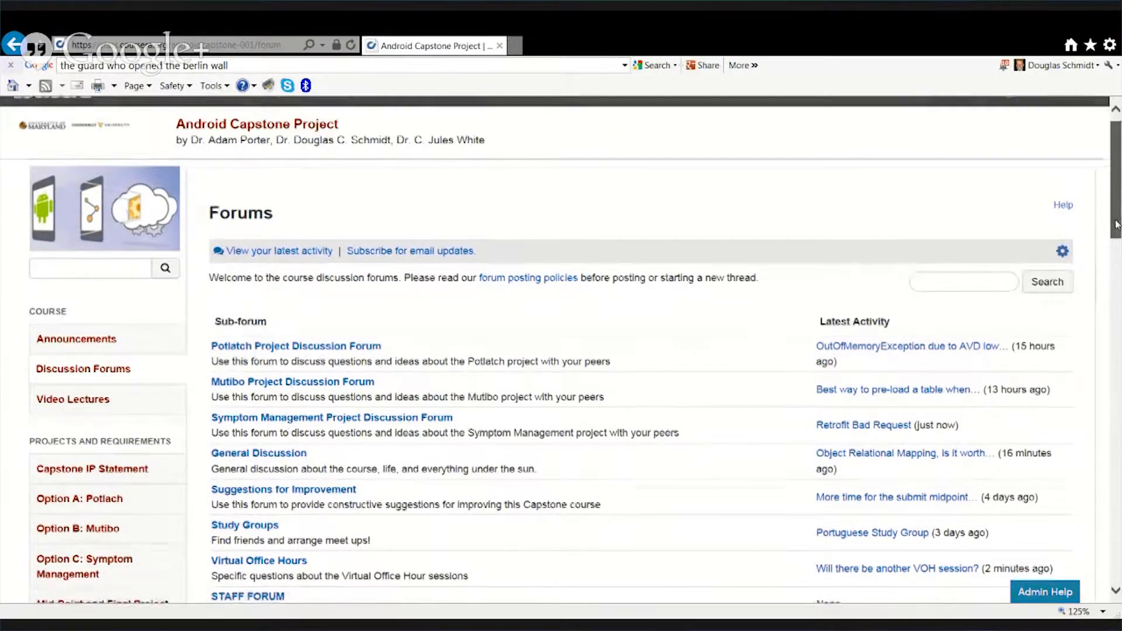
Navigate into Virtual Office Hours > 2nd Virtual Office Hours Questions and scroll to All Threads
{"action": "scroll", "scroll_direction": "down", "scroll_amount": 3}
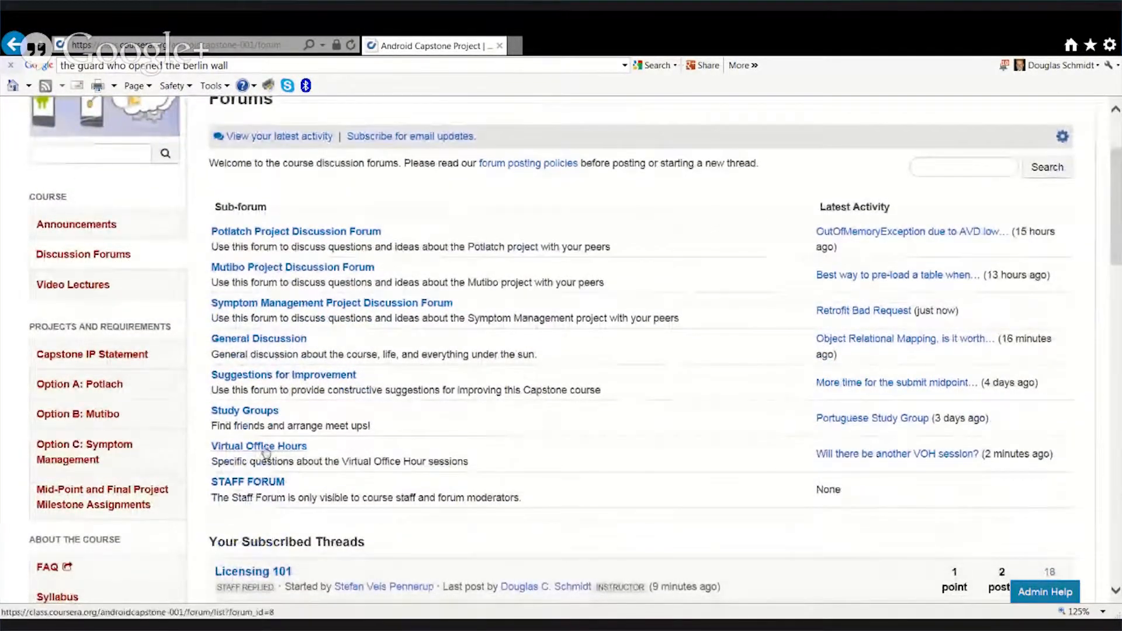
{"action": "left_click", "coordinate": [258, 445]}
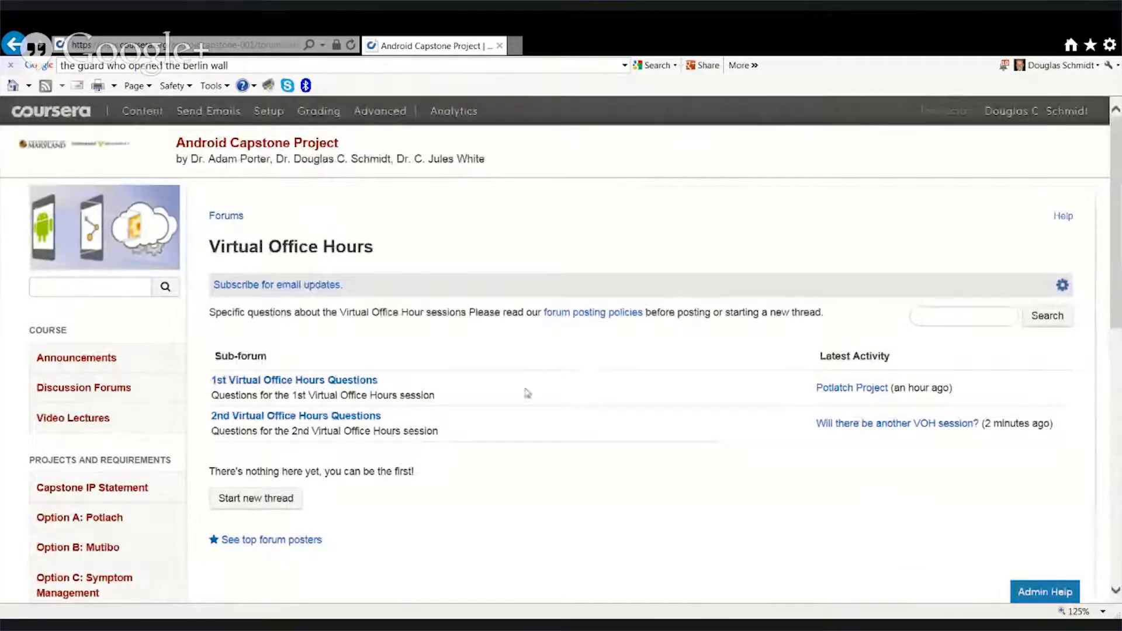
{"action": "left_click", "coordinate": [296, 416]}
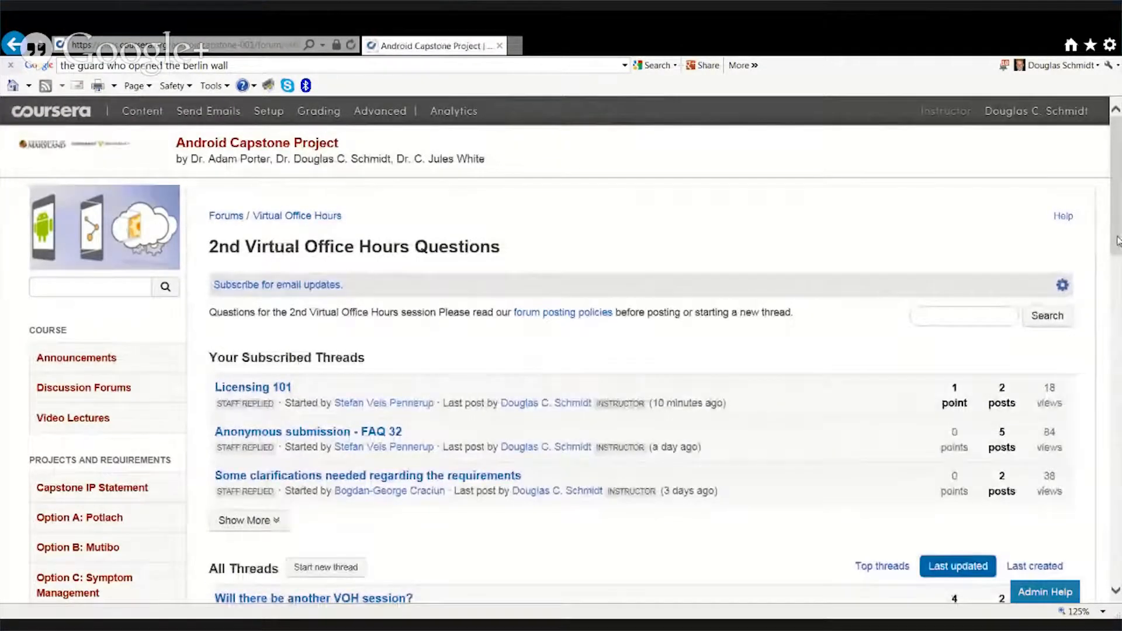
{"action": "scroll", "scroll_direction": "down", "scroll_amount": 3}
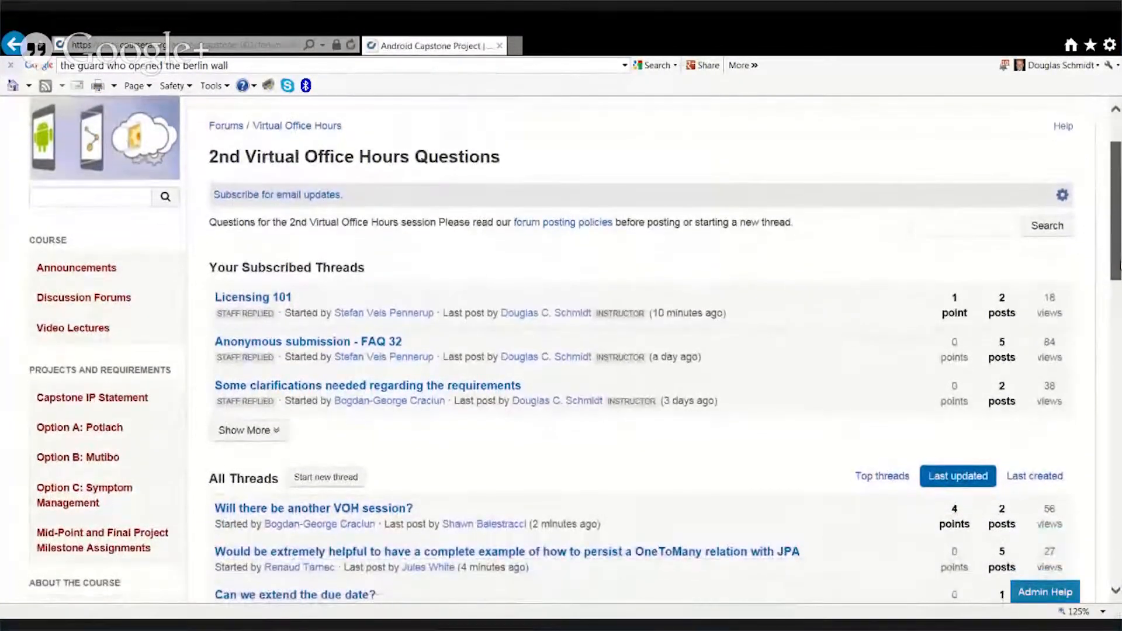
{"action": "scroll", "scroll_direction": "down", "scroll_amount": 3}
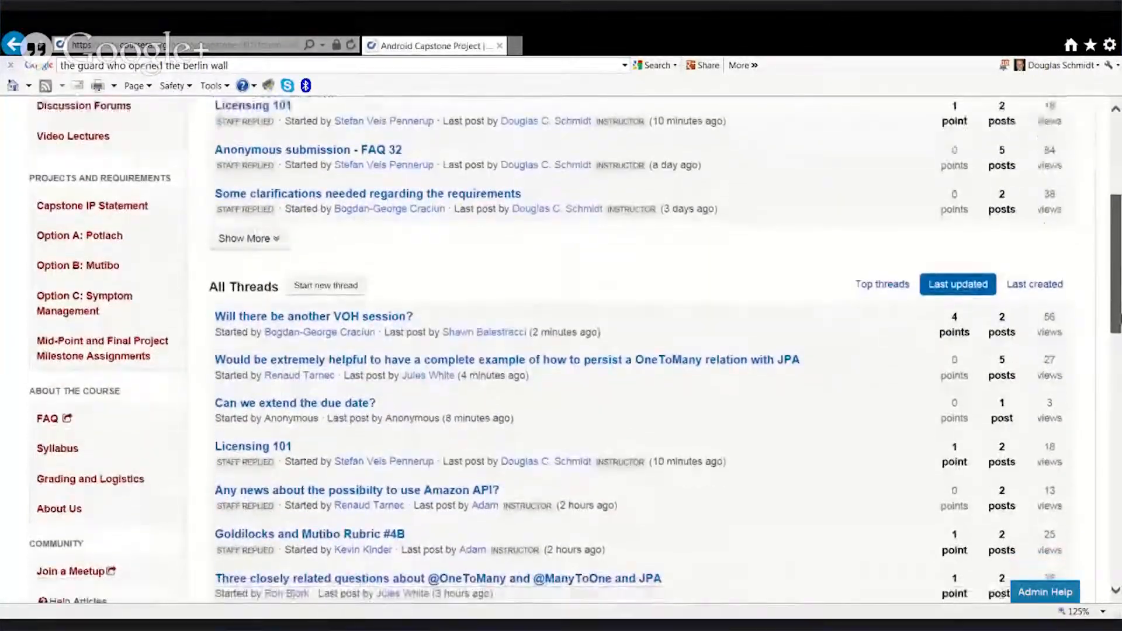
{"action": "scroll", "scroll_direction": "down", "scroll_amount": 3}
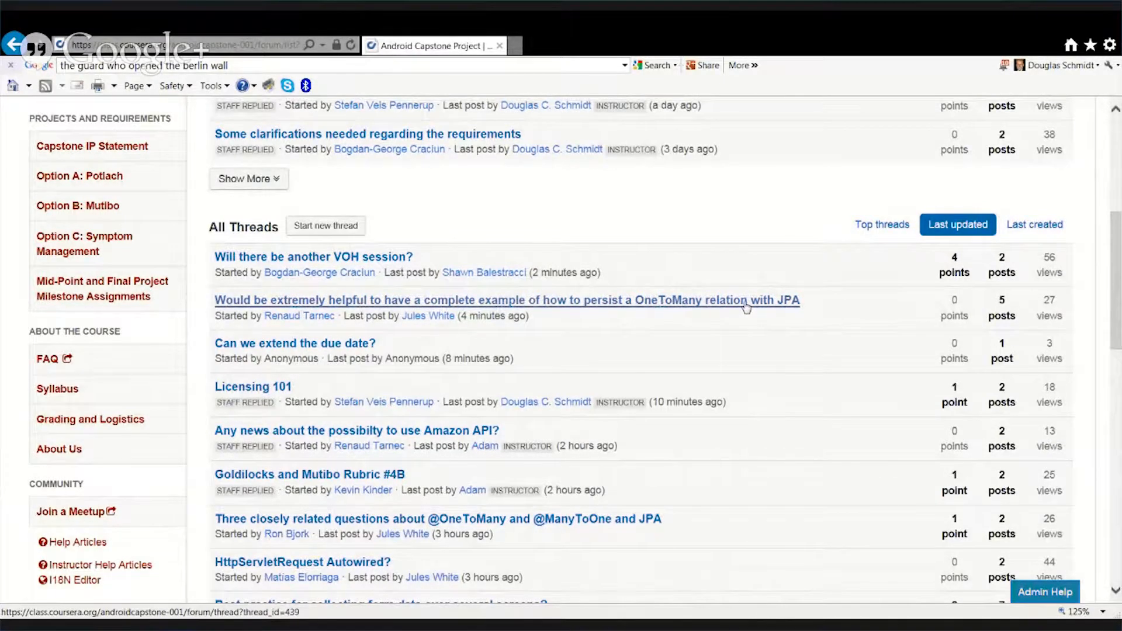
{"action": "left_click", "coordinate": [506, 300]}
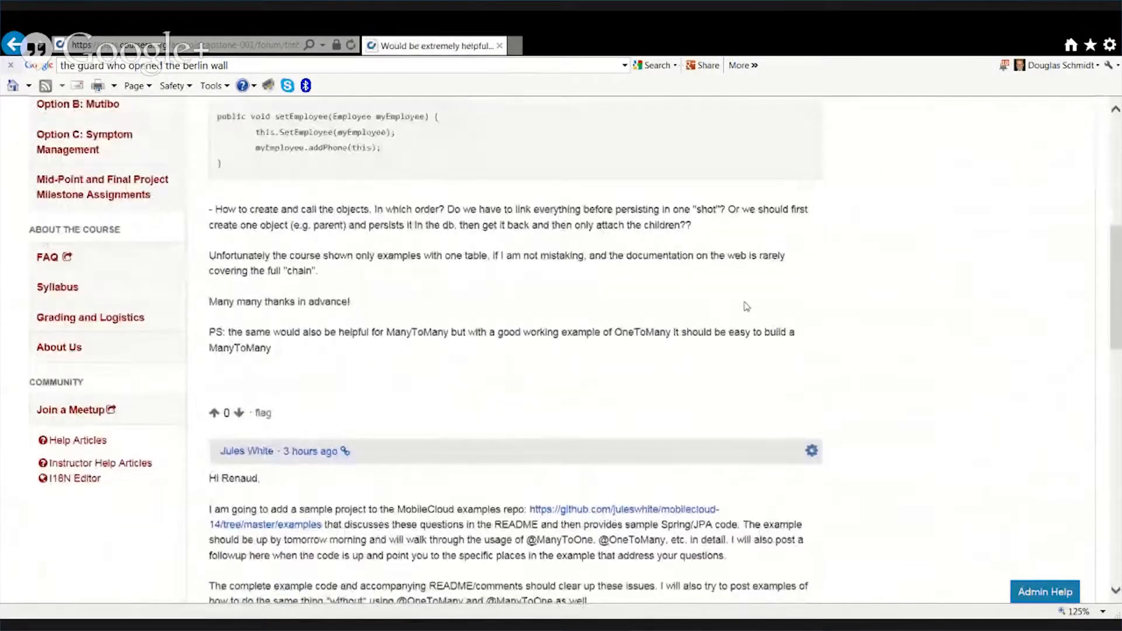
{"action": "scroll", "scroll_direction": "down", "scroll_amount": 3}
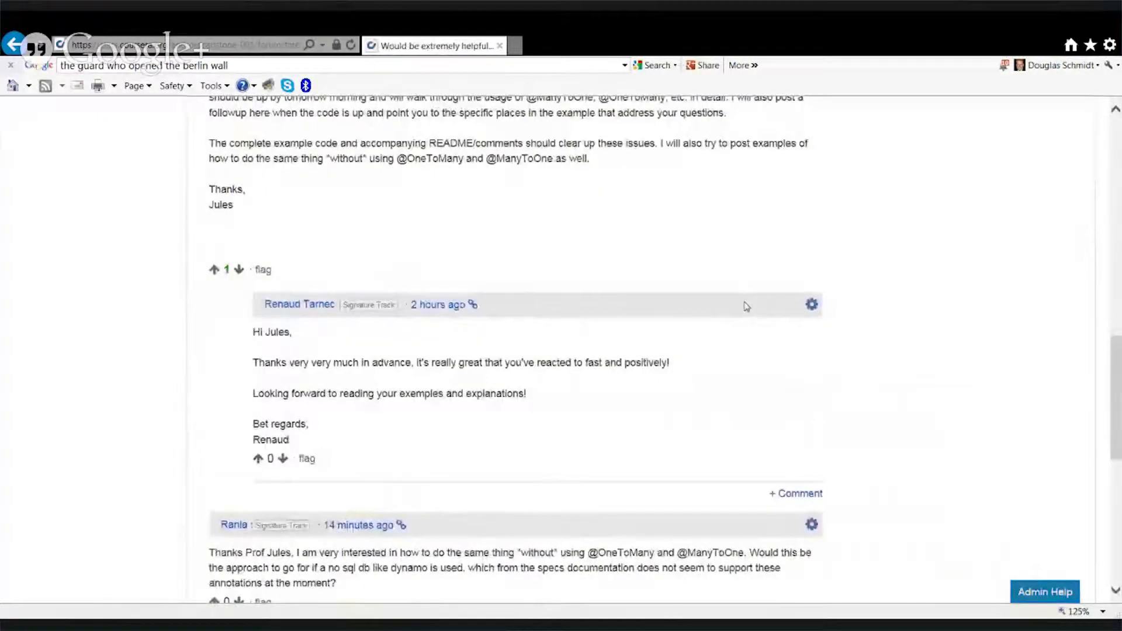
{"action": "scroll", "scroll_direction": "down", "scroll_amount": 3}
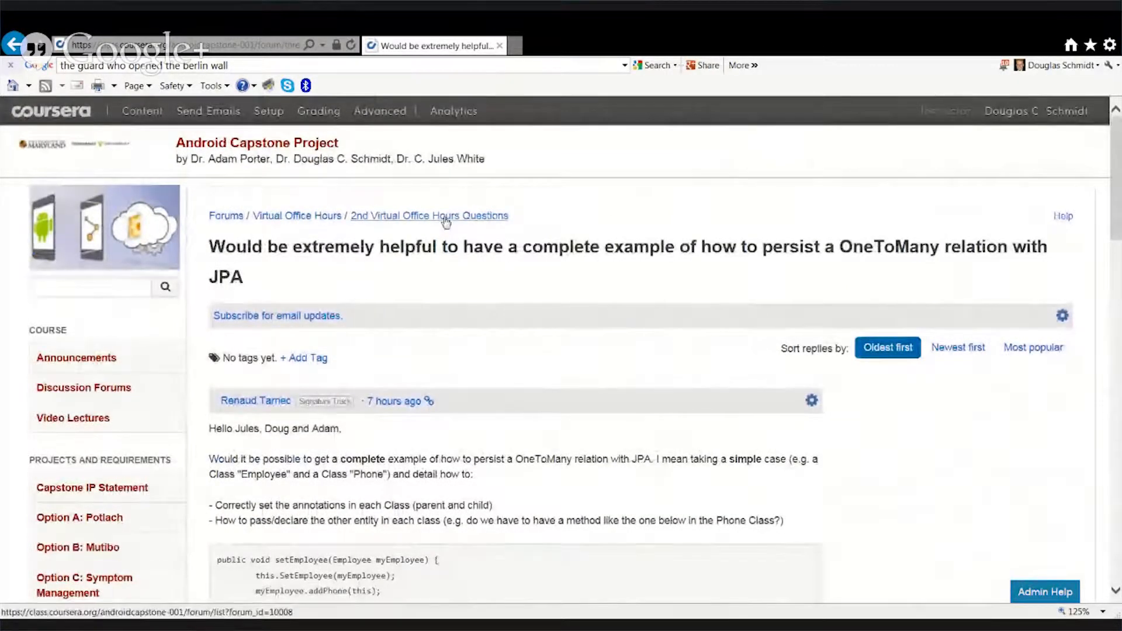
{"action": "left_click", "coordinate": [429, 215]}
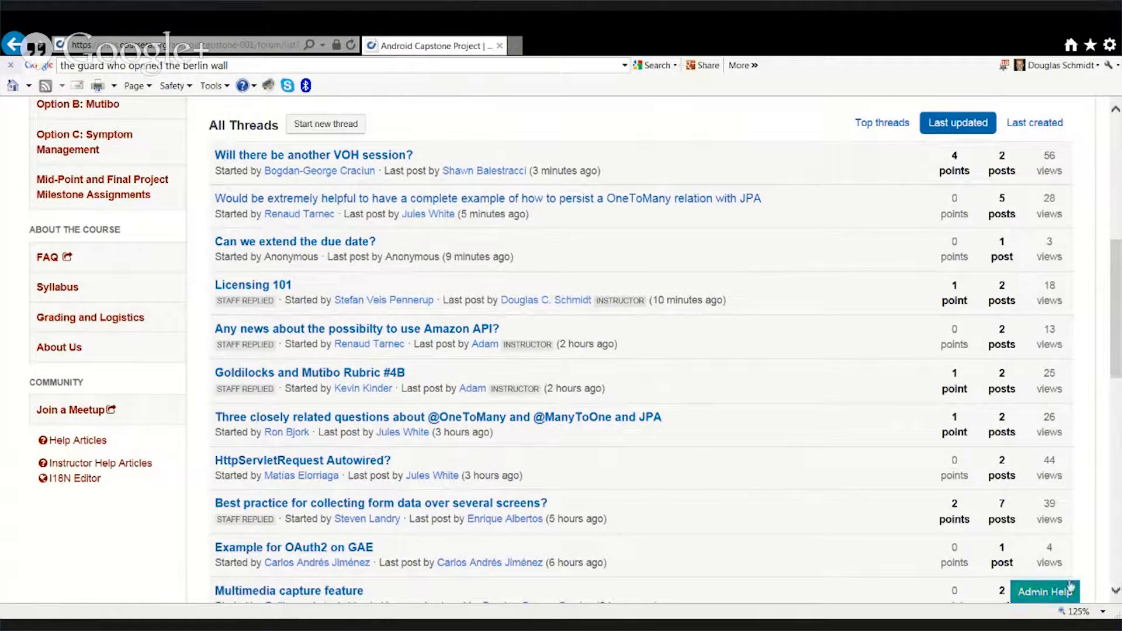
{"action": "mouse_move", "coordinate": [783, 583]}
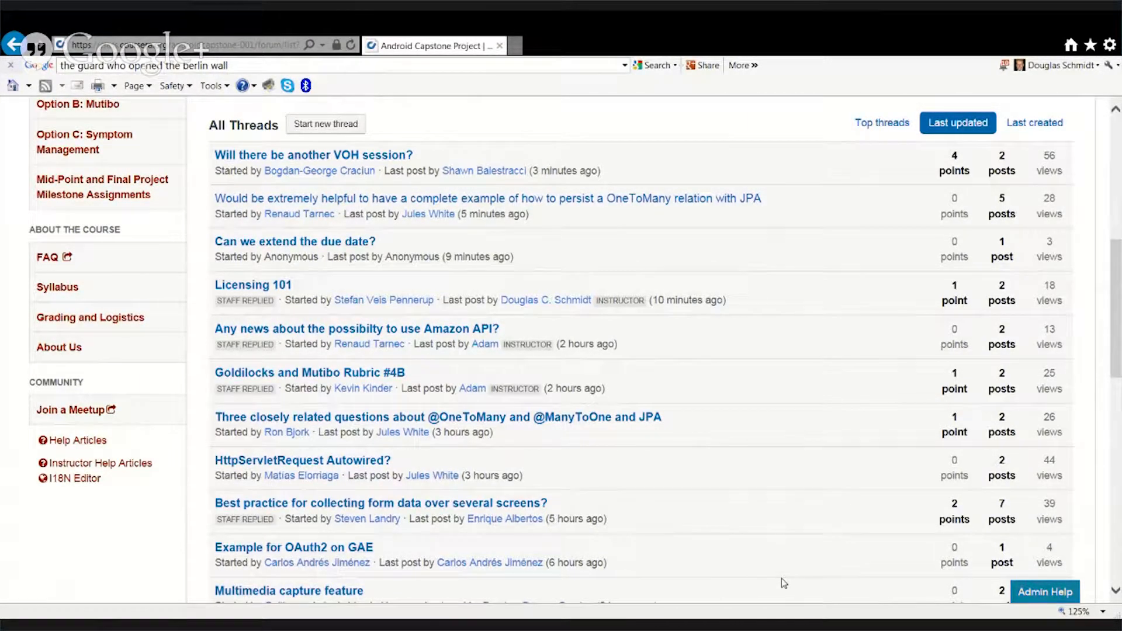
{"action": "mouse_move", "coordinate": [748, 570]}
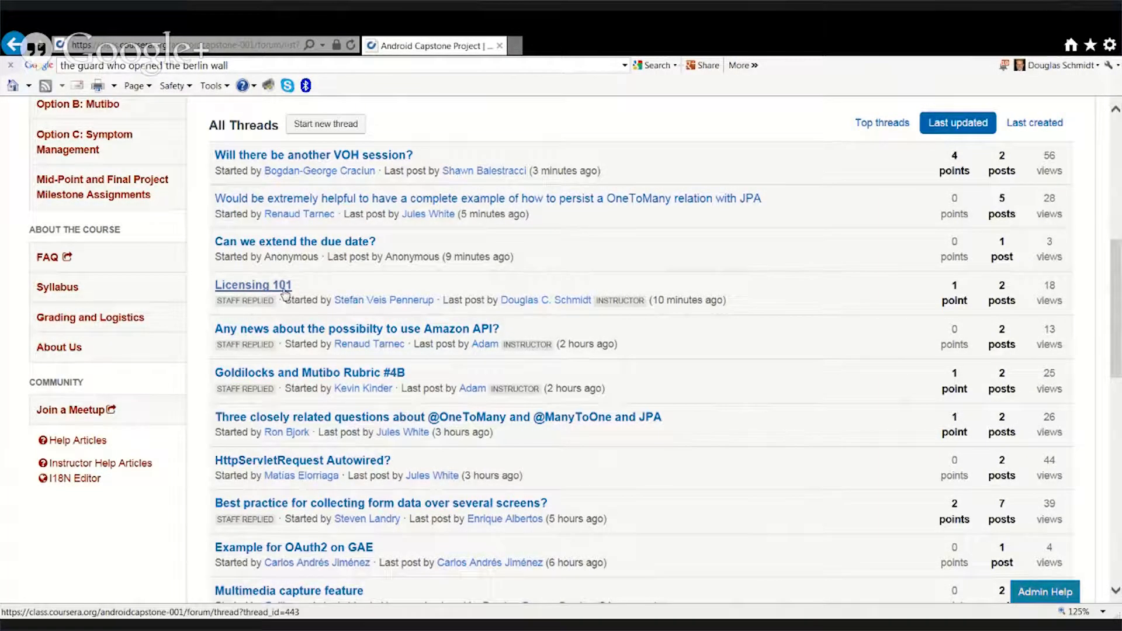
{"action": "left_click", "coordinate": [252, 284]}
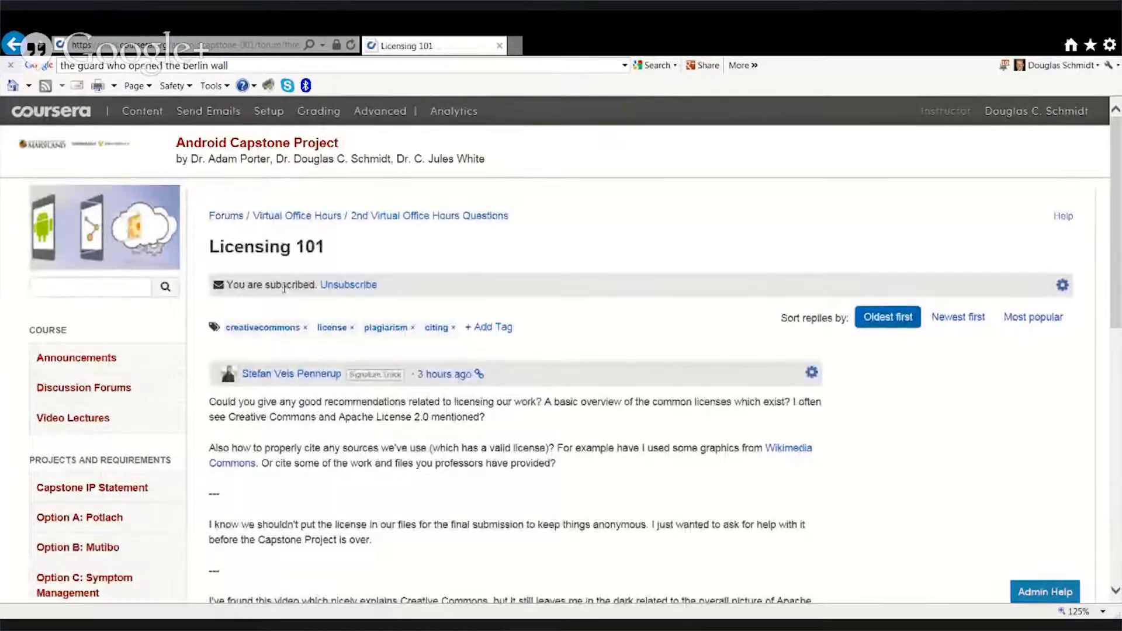
{"action": "scroll", "scroll_direction": "down", "scroll_amount": 3}
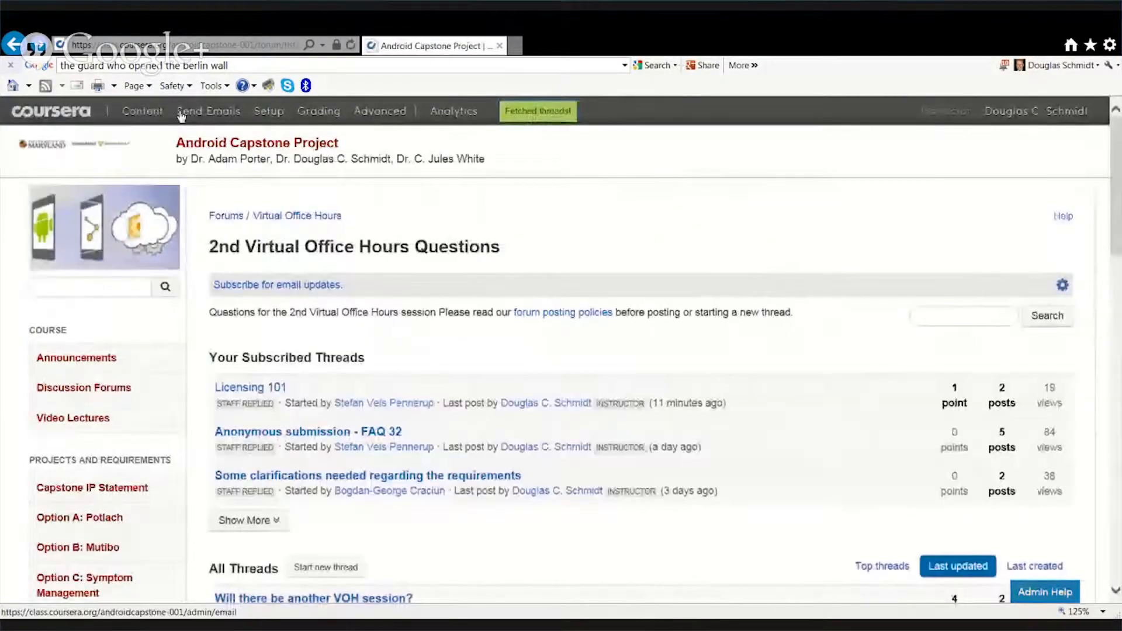
{"action": "scroll", "scroll_direction": "down", "scroll_amount": 3}
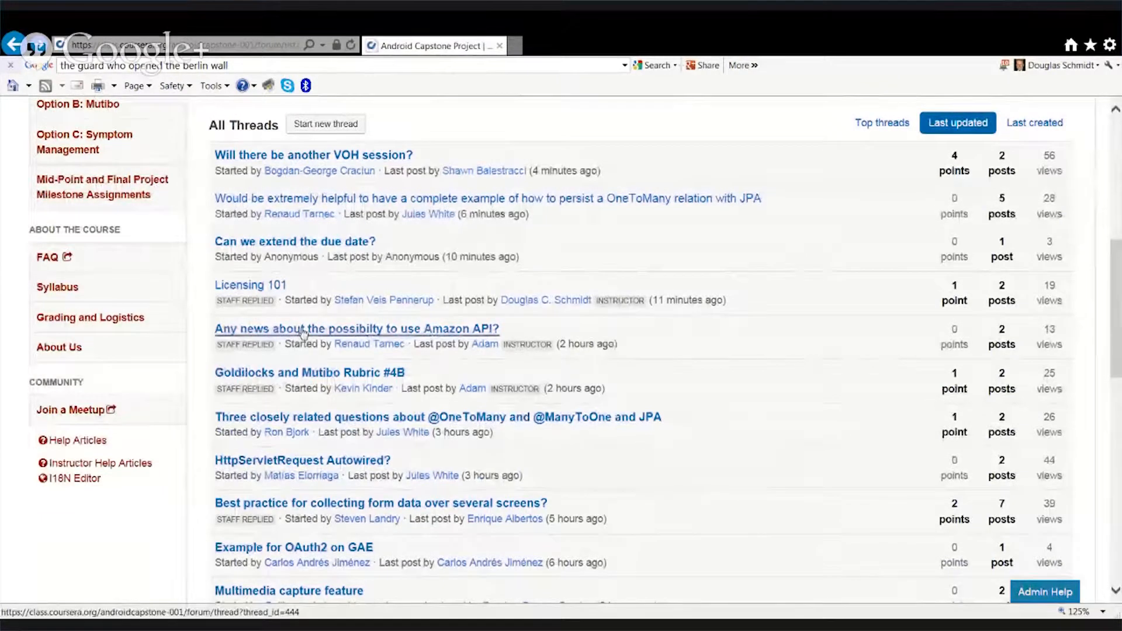
{"action": "left_click", "coordinate": [356, 328]}
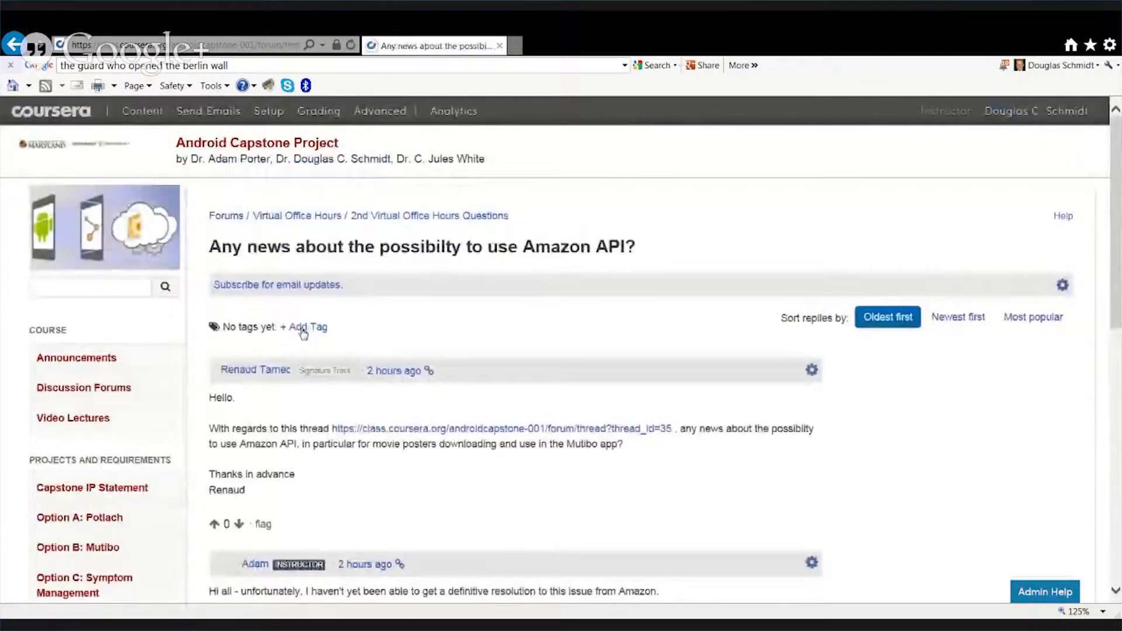
{"action": "scroll", "scroll_direction": "down", "scroll_amount": 3}
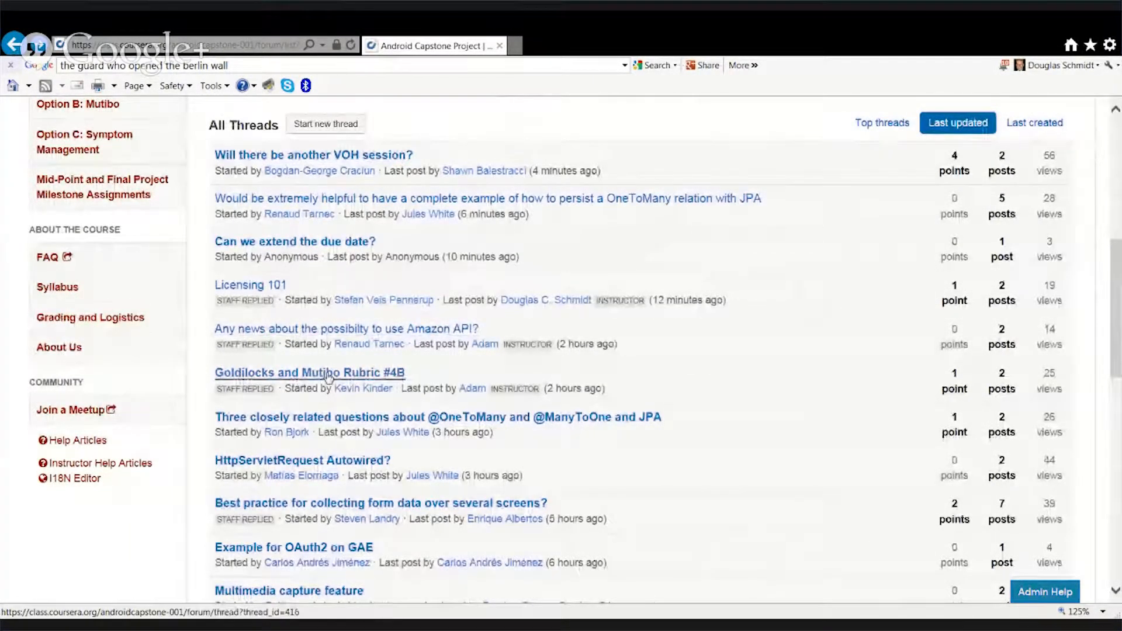
{"action": "left_click", "coordinate": [319, 372]}
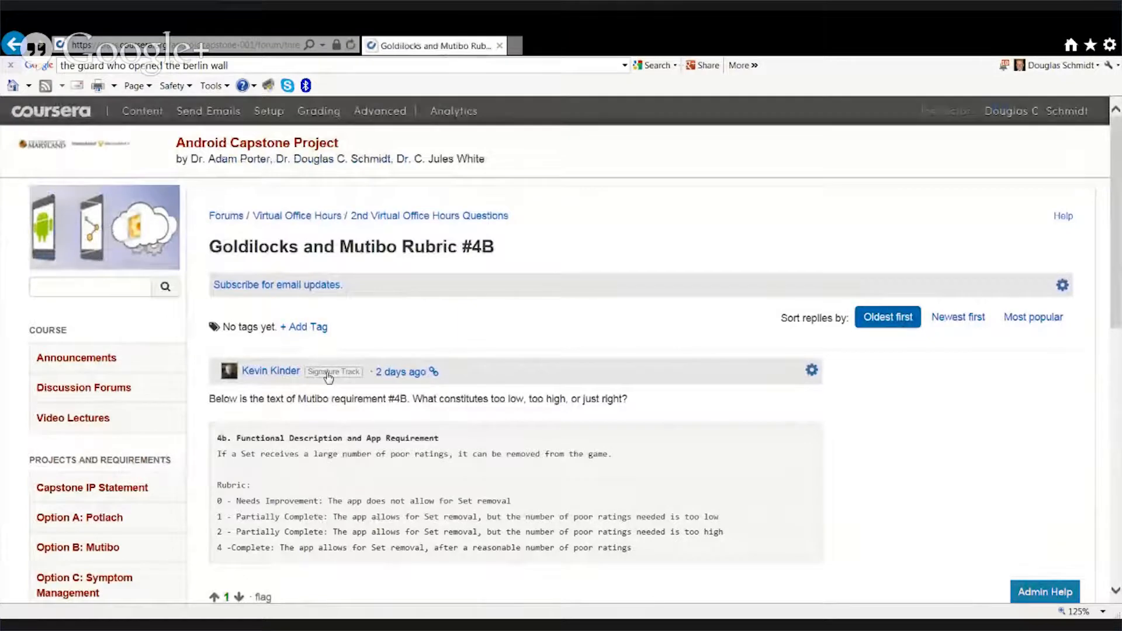
{"action": "scroll", "scroll_direction": "down", "scroll_amount": 3}
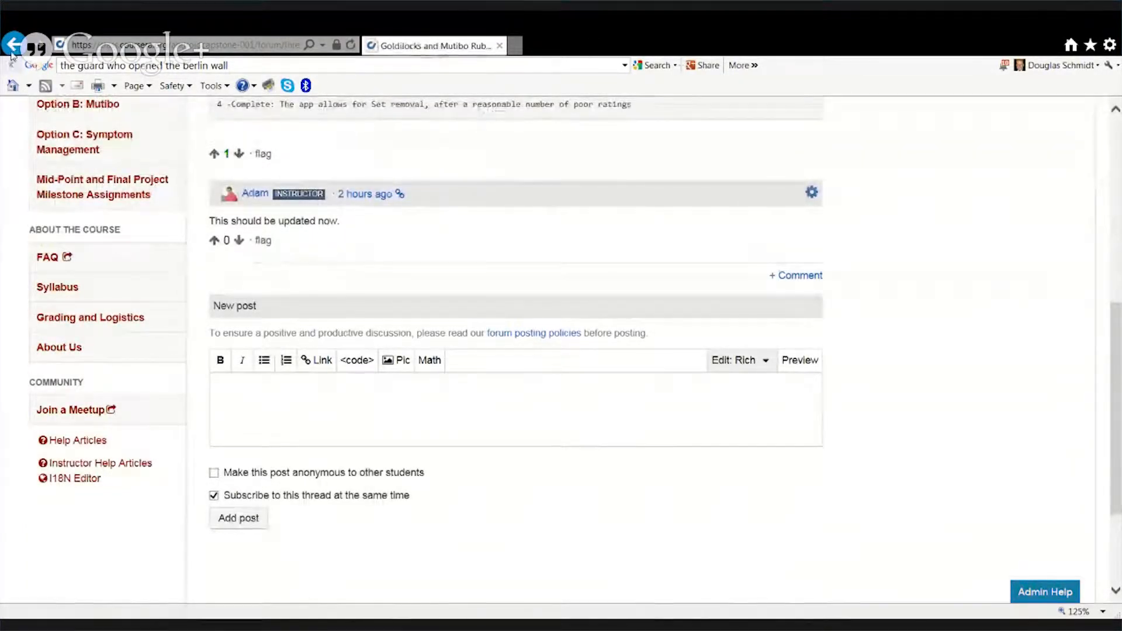
{"action": "left_click", "coordinate": [12, 44]}
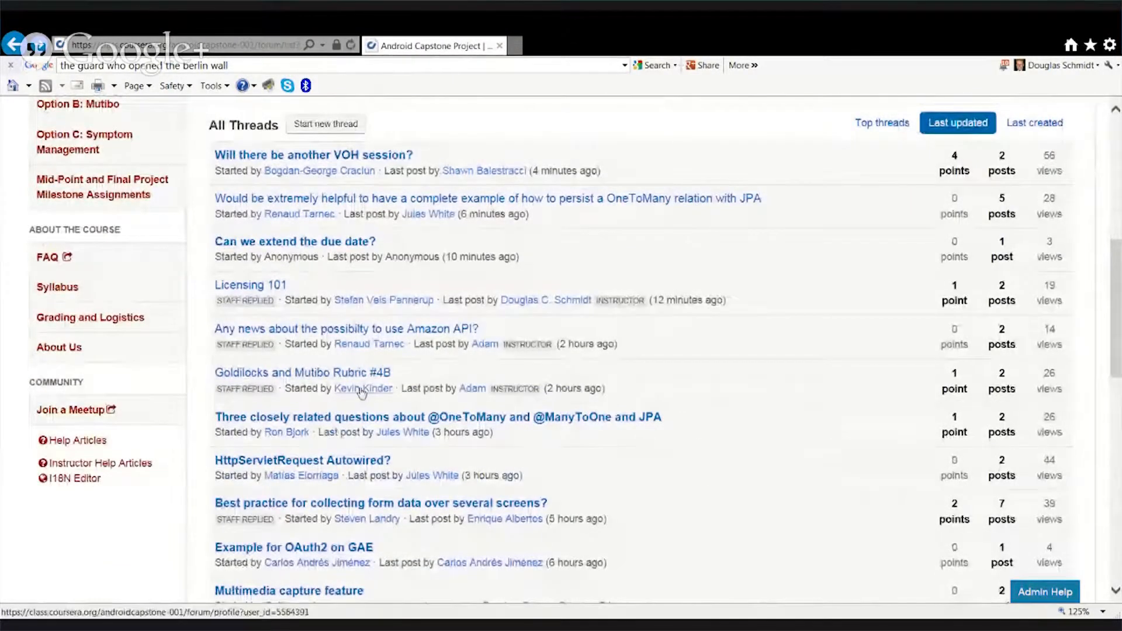
{"action": "mouse_move", "coordinate": [982, 577]}
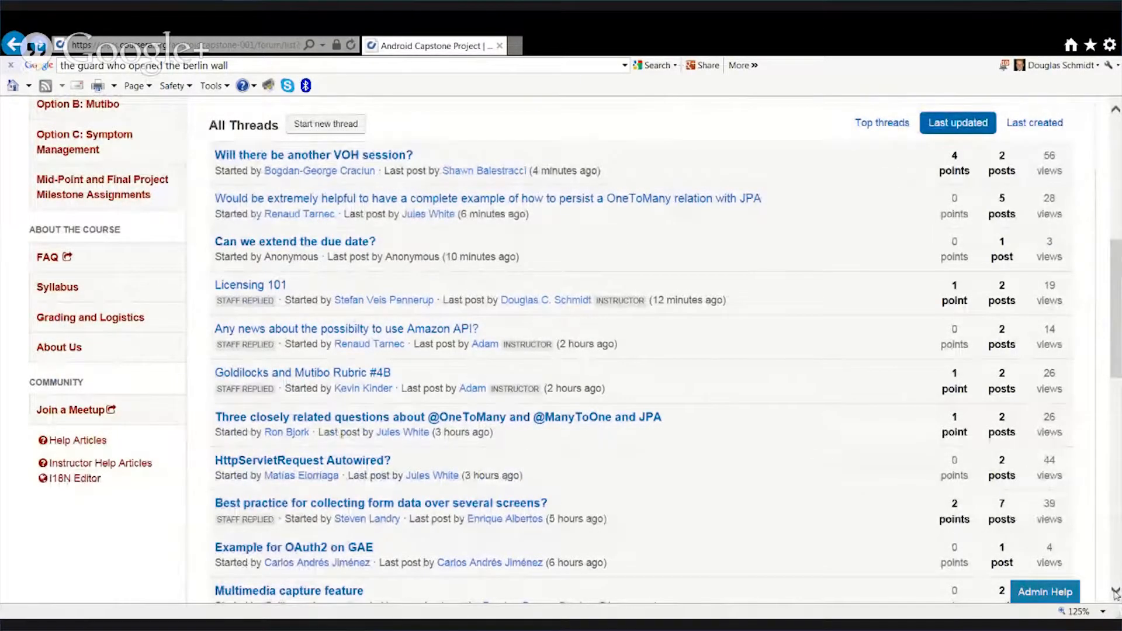
{"action": "scroll", "scroll_direction": "down", "scroll_amount": 3}
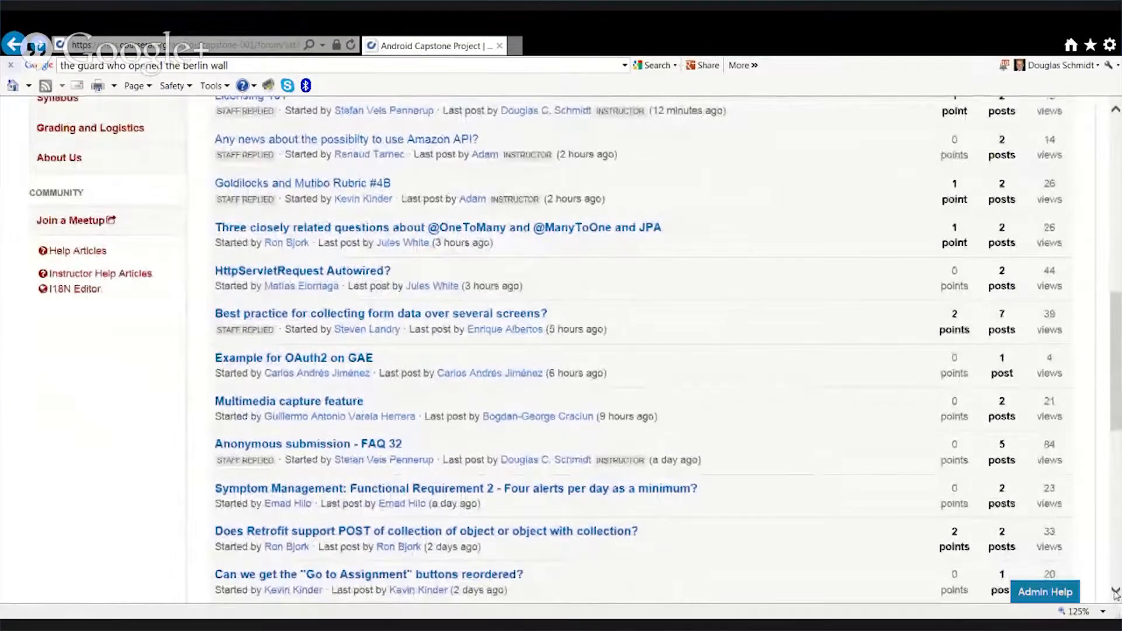
{"action": "scroll", "scroll_direction": "down", "scroll_amount": 3}
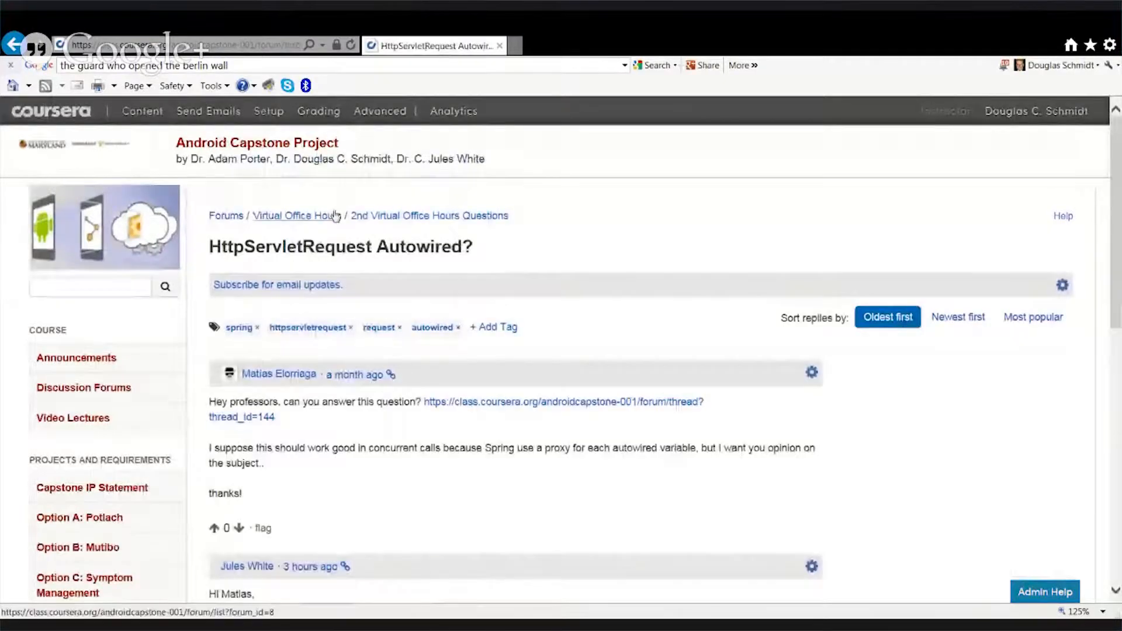
{"action": "scroll", "scroll_direction": "down", "scroll_amount": 3}
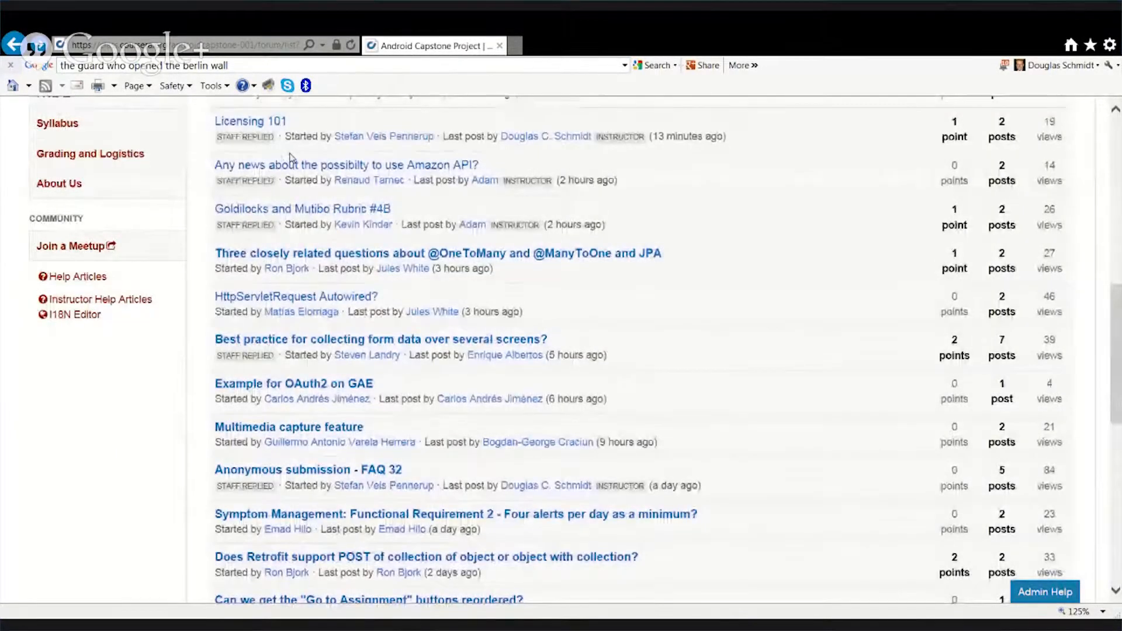
{"action": "mouse_move", "coordinate": [380, 339]}
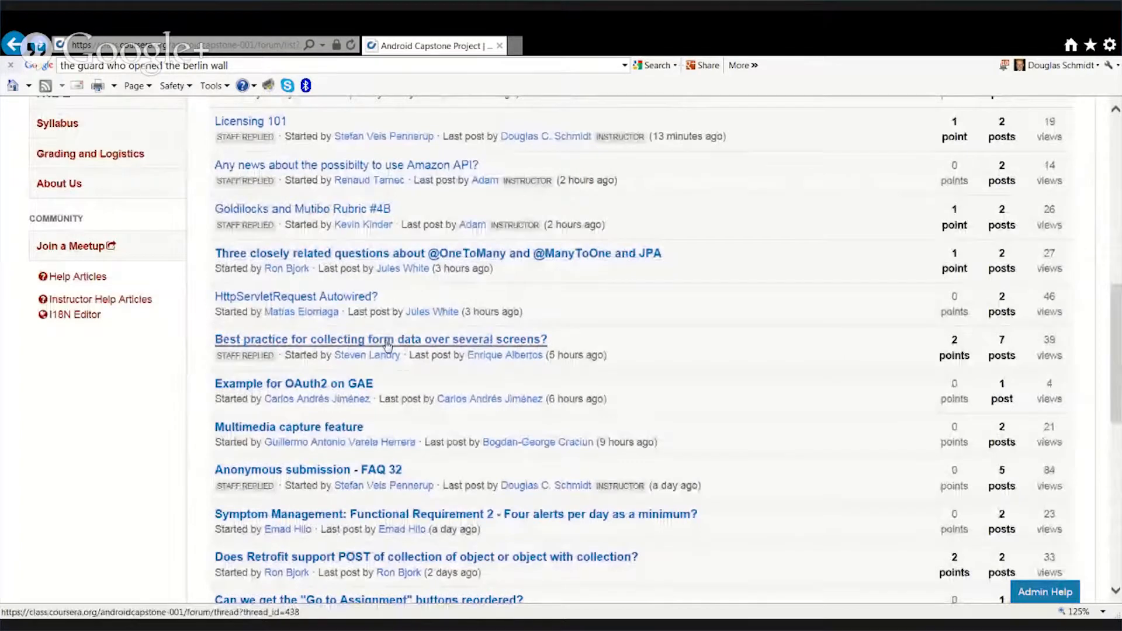
{"action": "left_click", "coordinate": [378, 339]}
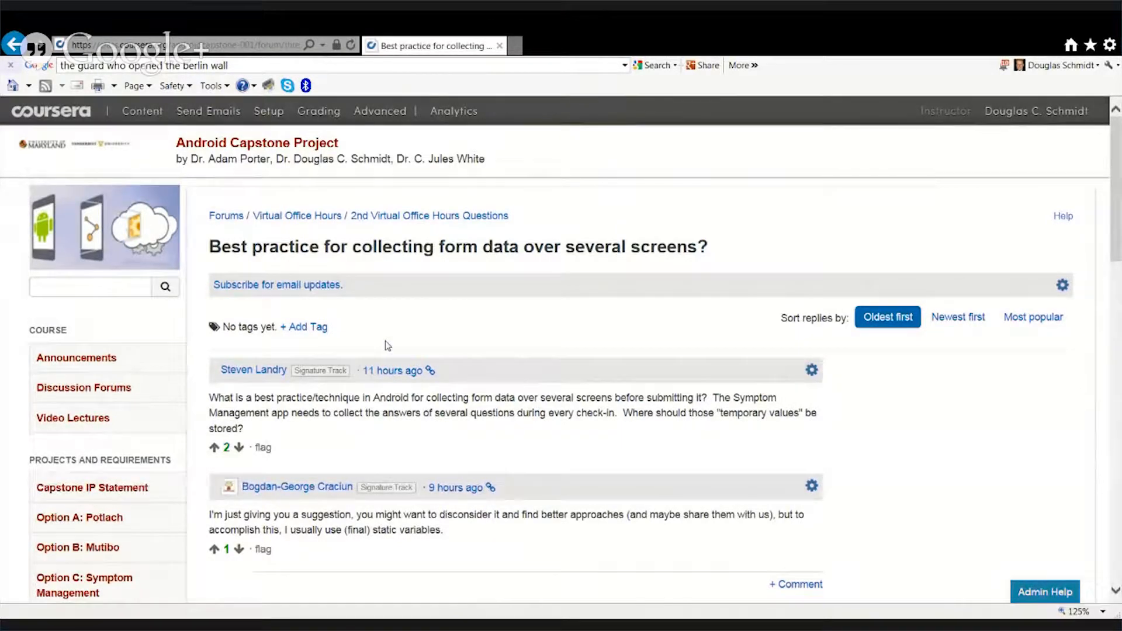
{"action": "scroll", "scroll_direction": "down", "scroll_amount": 3}
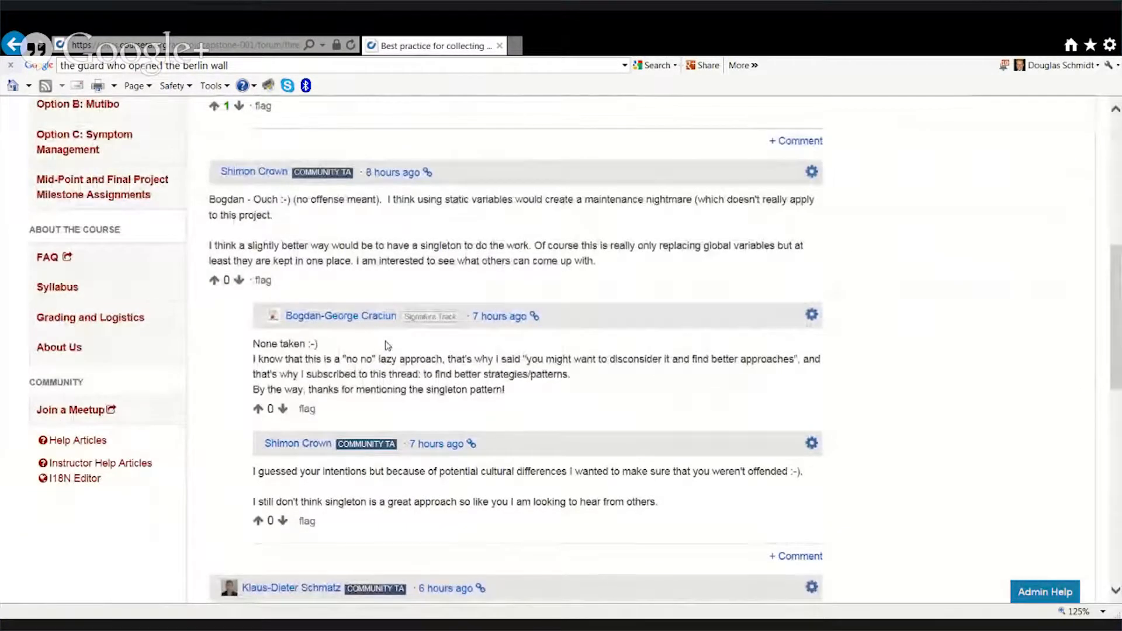
{"action": "scroll", "scroll_direction": "down", "scroll_amount": 3}
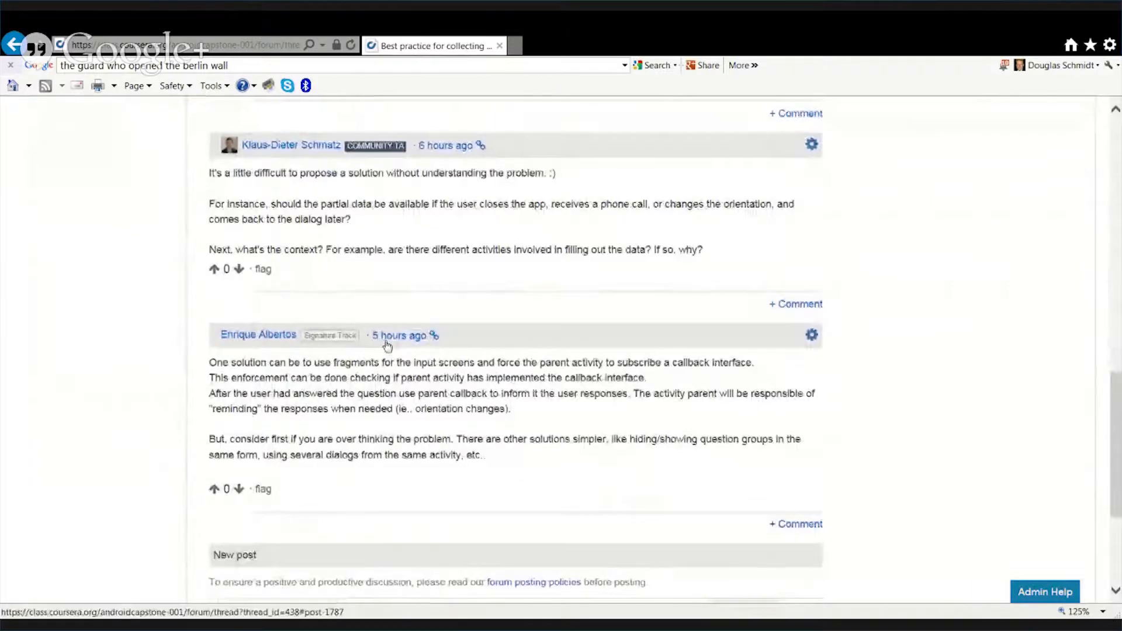
{"action": "scroll", "scroll_direction": "down", "scroll_amount": 3}
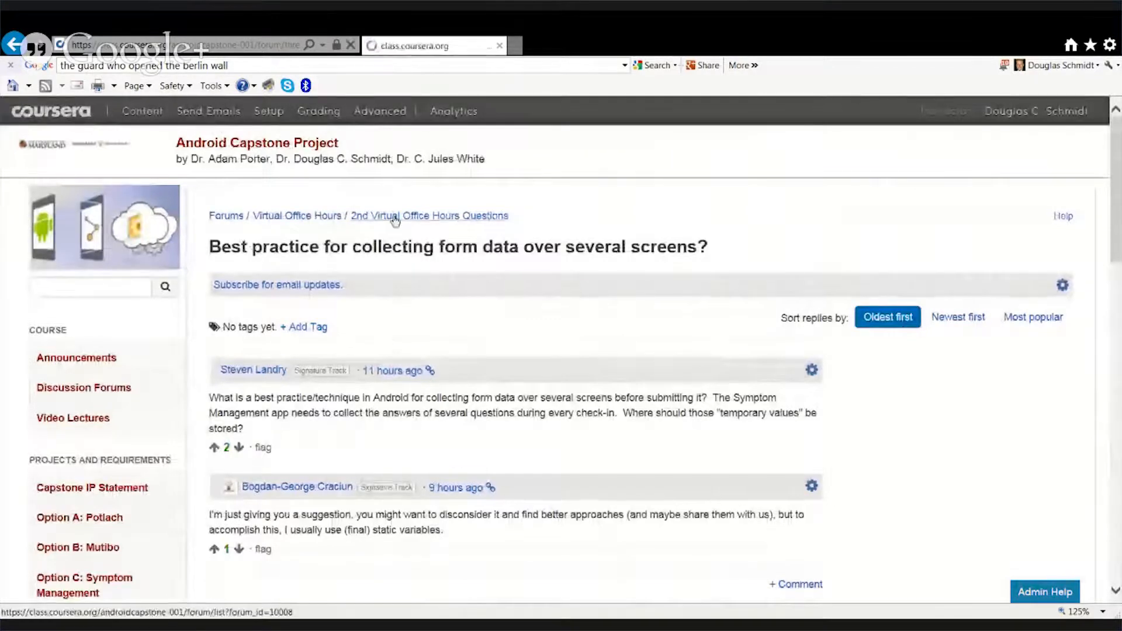
{"action": "left_click", "coordinate": [429, 215]}
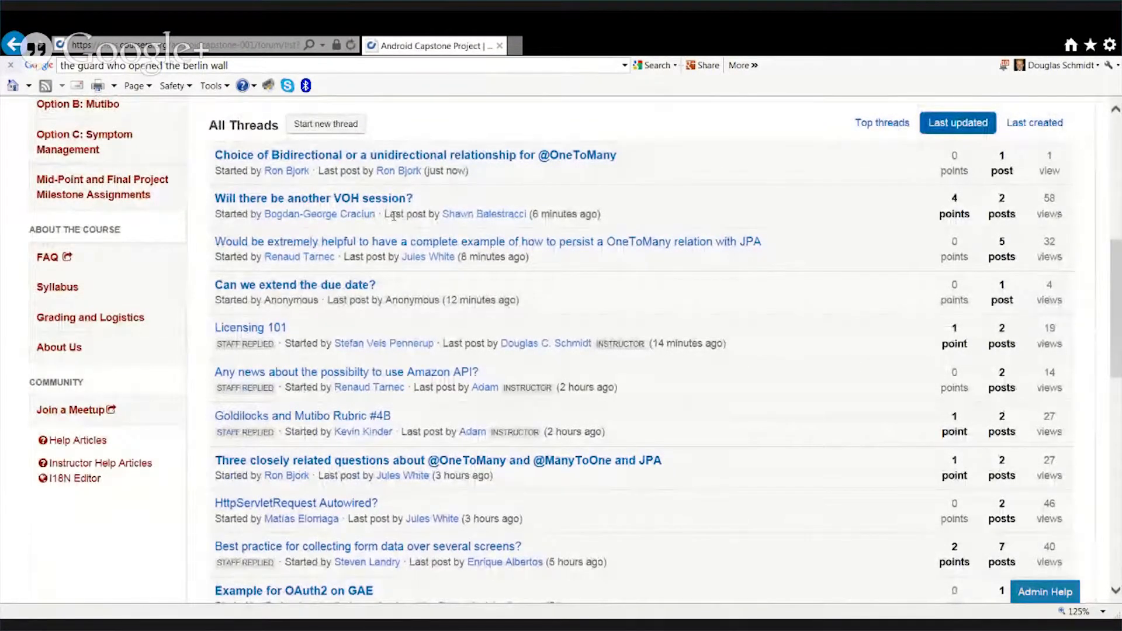
{"action": "scroll", "scroll_direction": "down", "scroll_amount": 3}
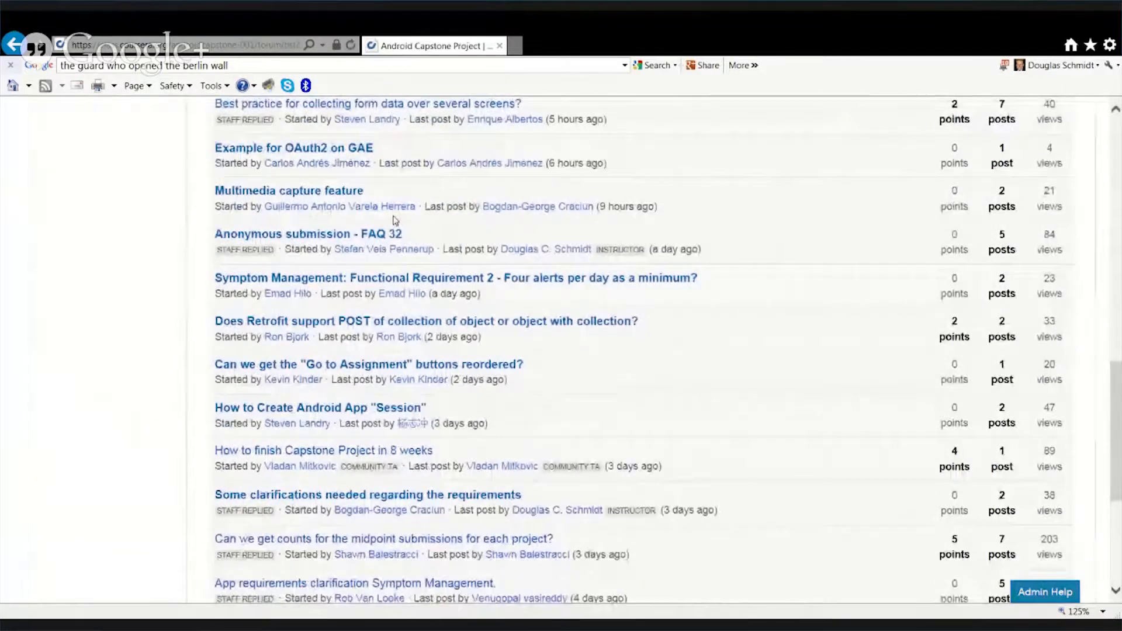
{"action": "mouse_move", "coordinate": [294, 148]}
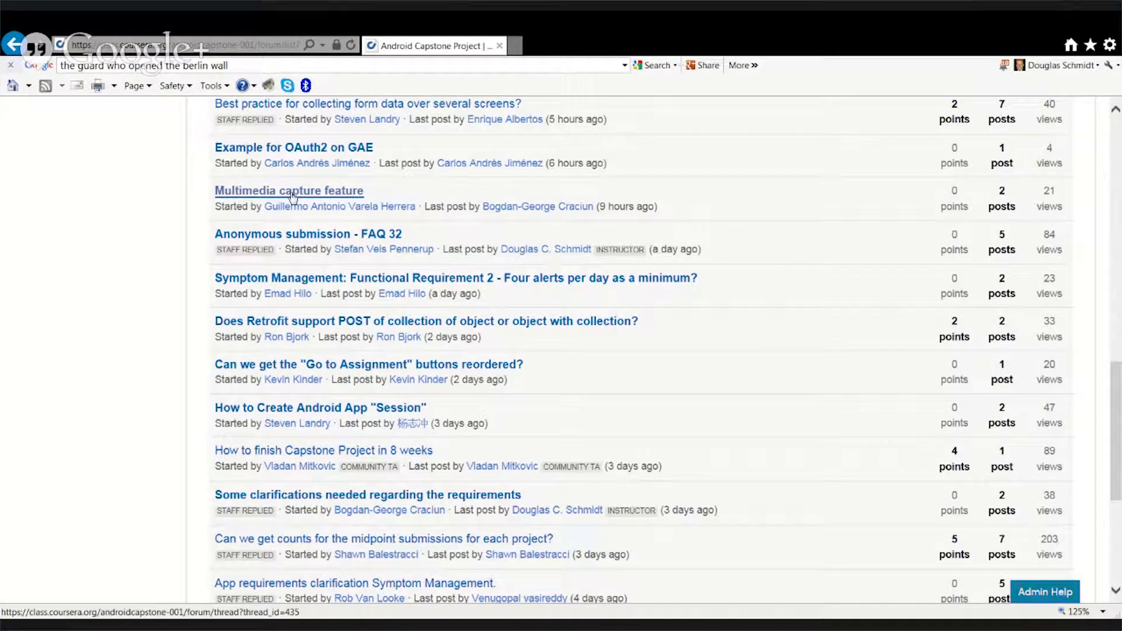
{"action": "left_click", "coordinate": [288, 190]}
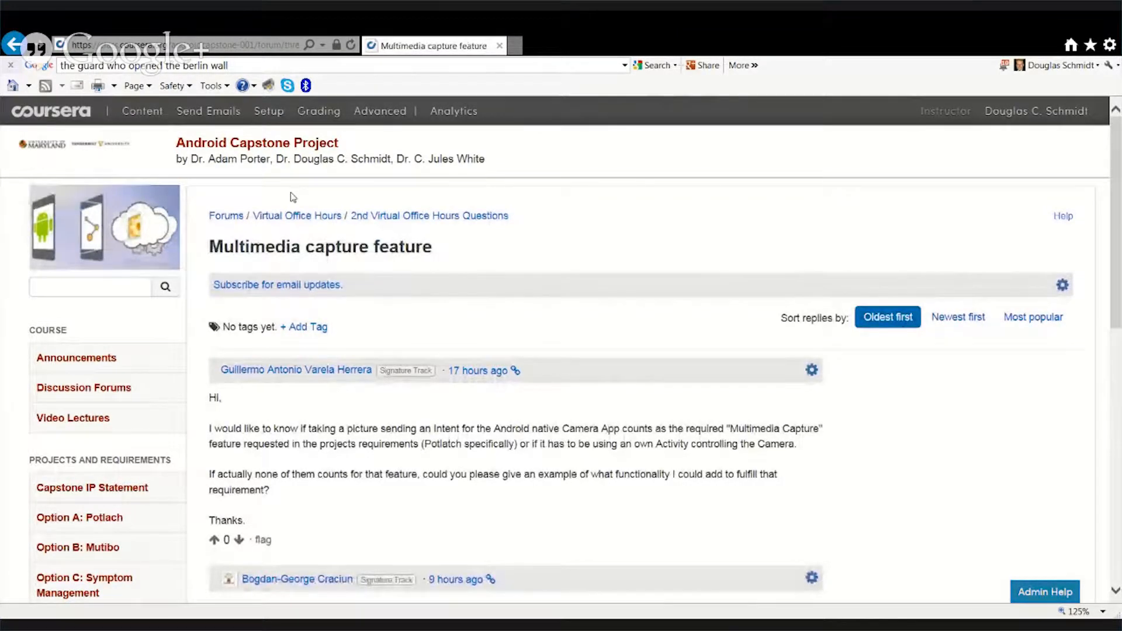
{"action": "scroll", "scroll_direction": "down", "scroll_amount": 3}
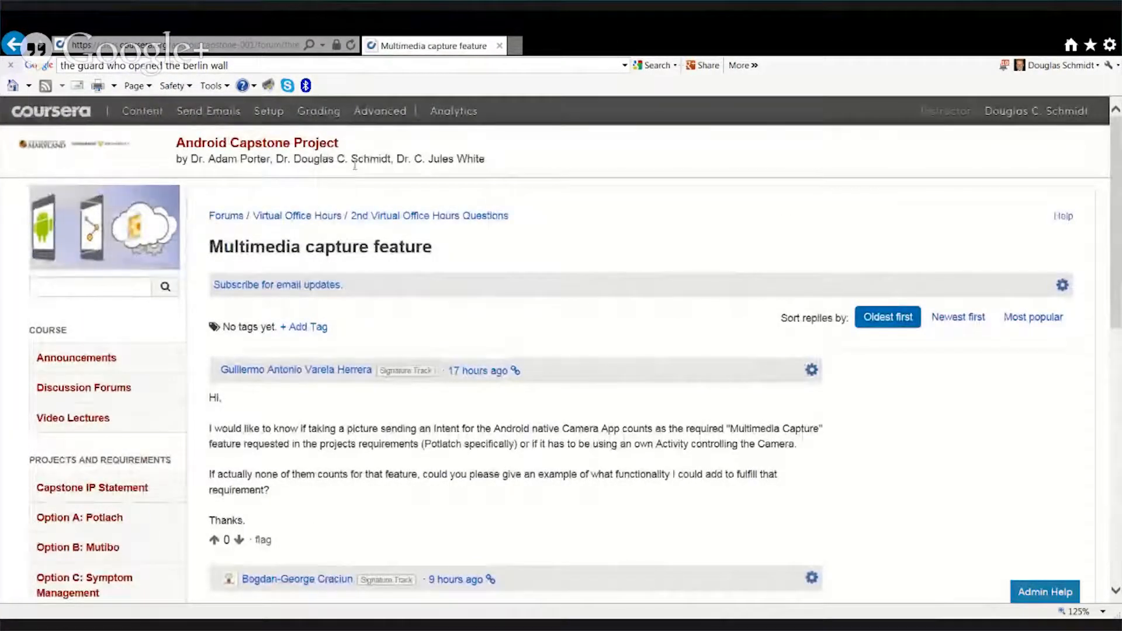
{"action": "left_click", "coordinate": [429, 215]}
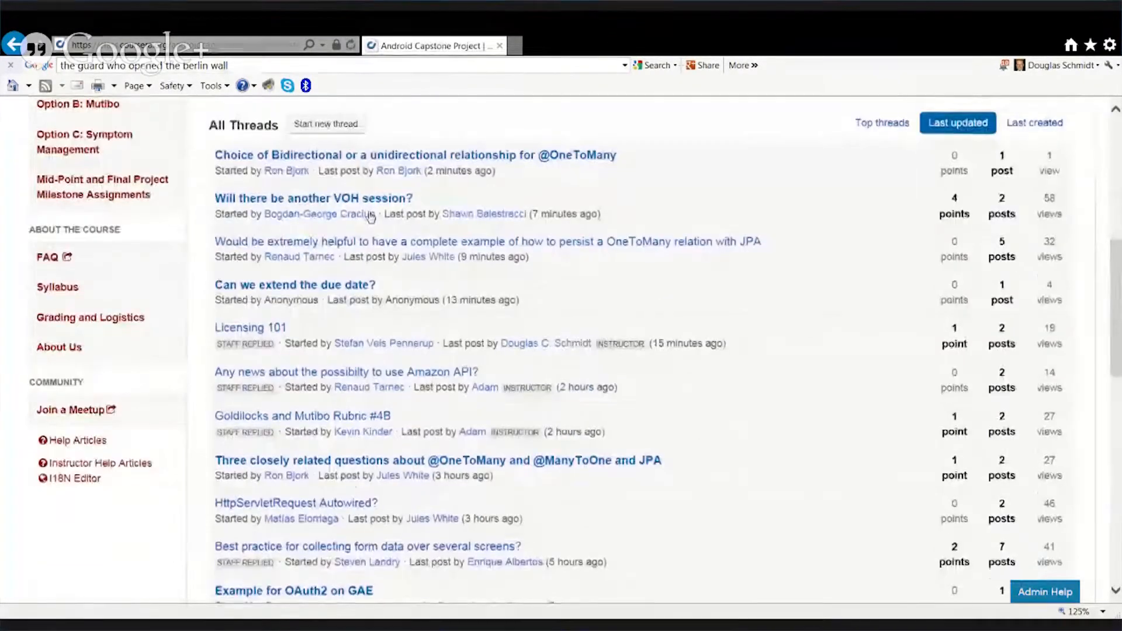
{"action": "scroll", "scroll_direction": "down", "scroll_amount": 3}
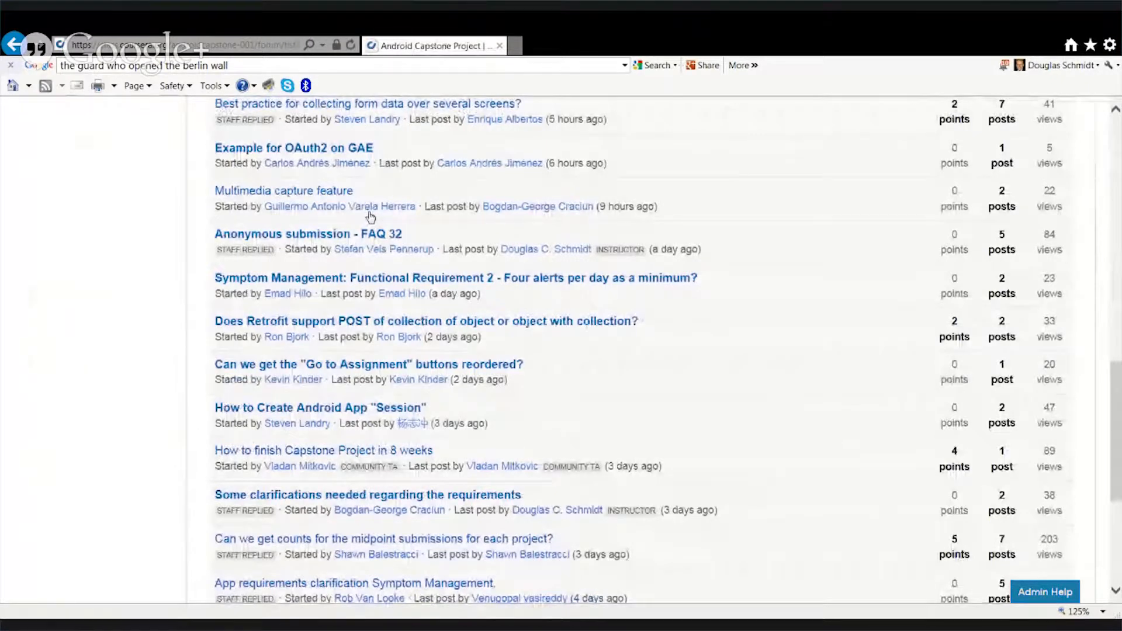
{"action": "left_click", "coordinate": [307, 234]}
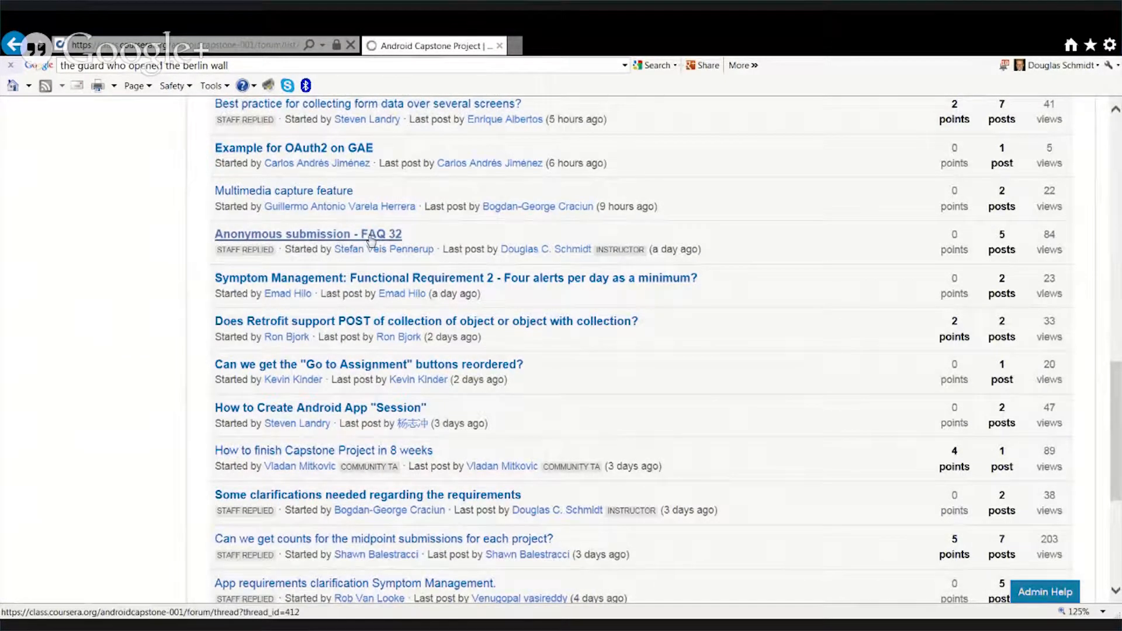
{"action": "left_click", "coordinate": [309, 234]}
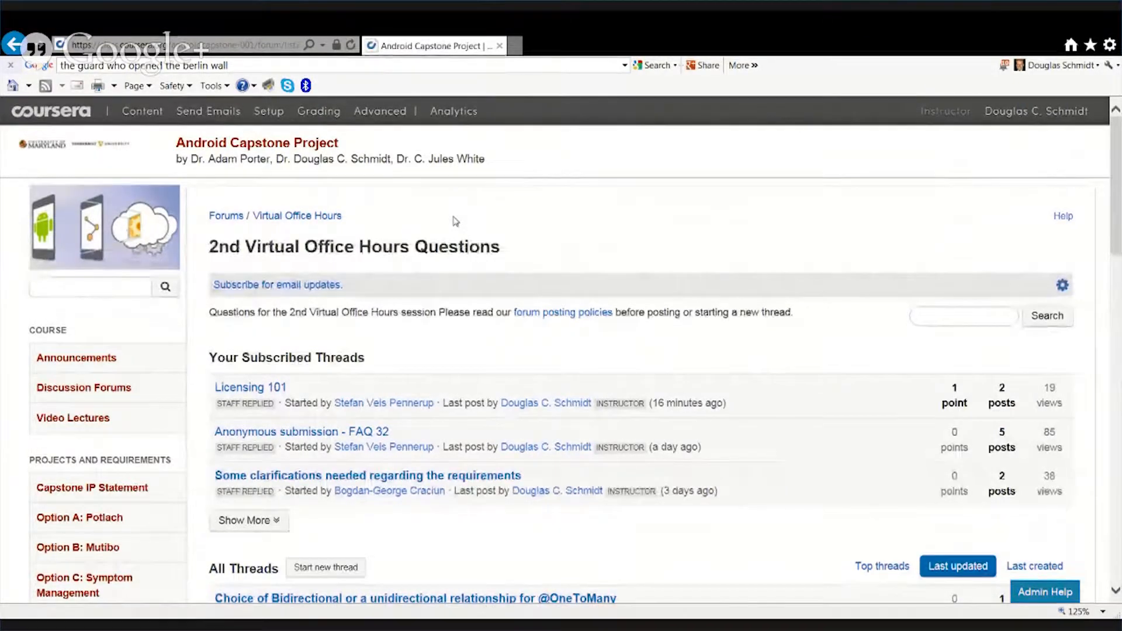
{"action": "scroll", "scroll_direction": "down", "scroll_amount": 3}
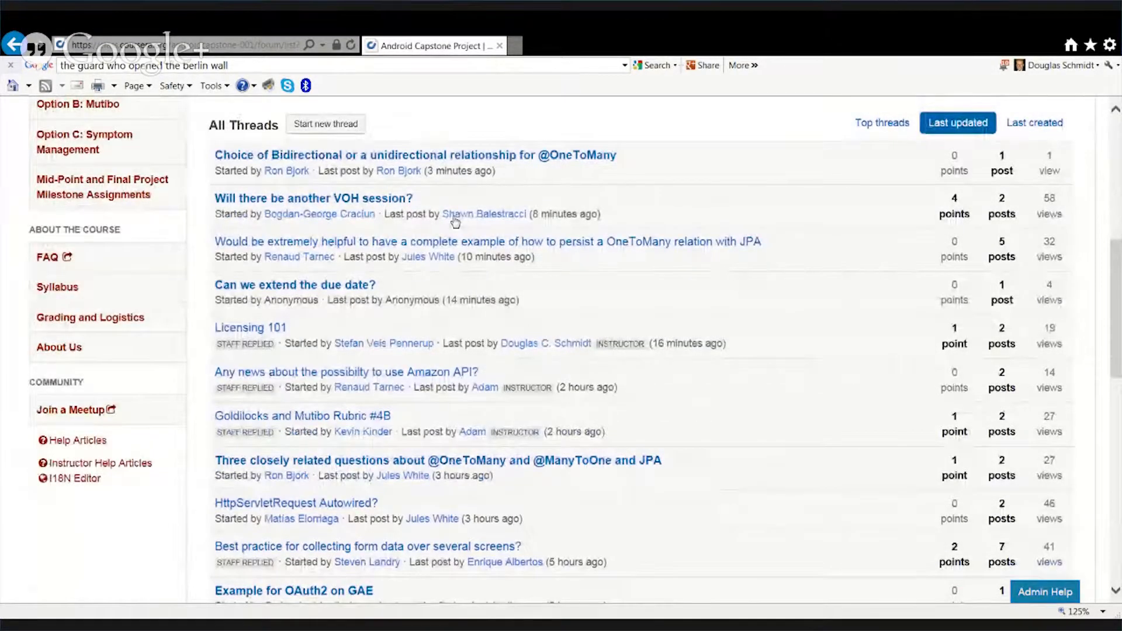
{"action": "scroll", "scroll_direction": "down", "scroll_amount": 3}
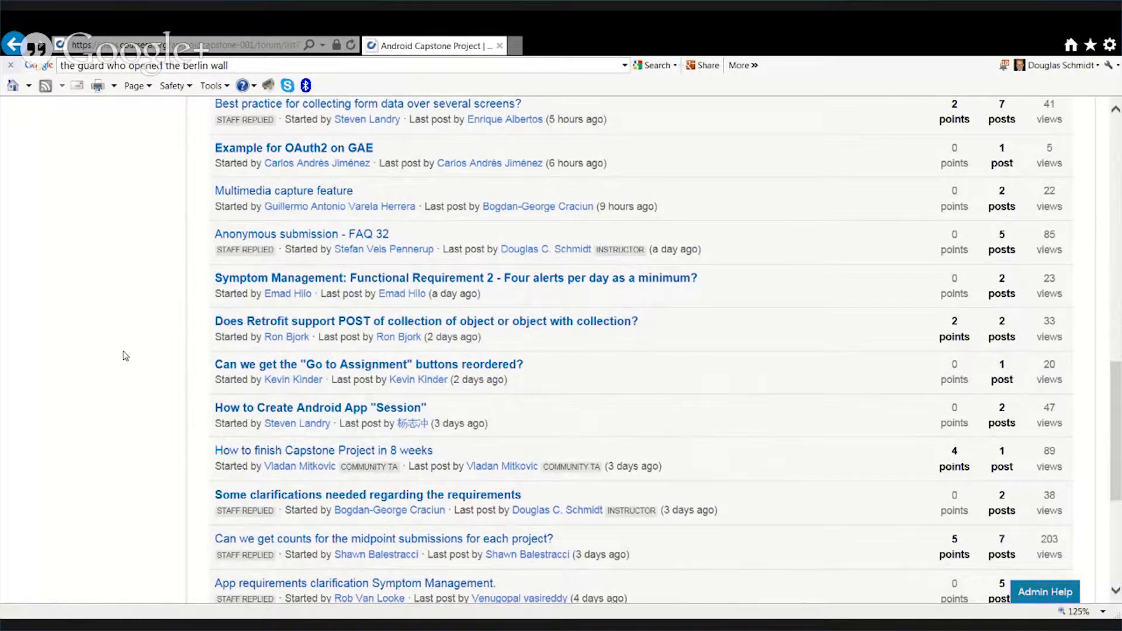
{"action": "mouse_move", "coordinate": [368, 364]}
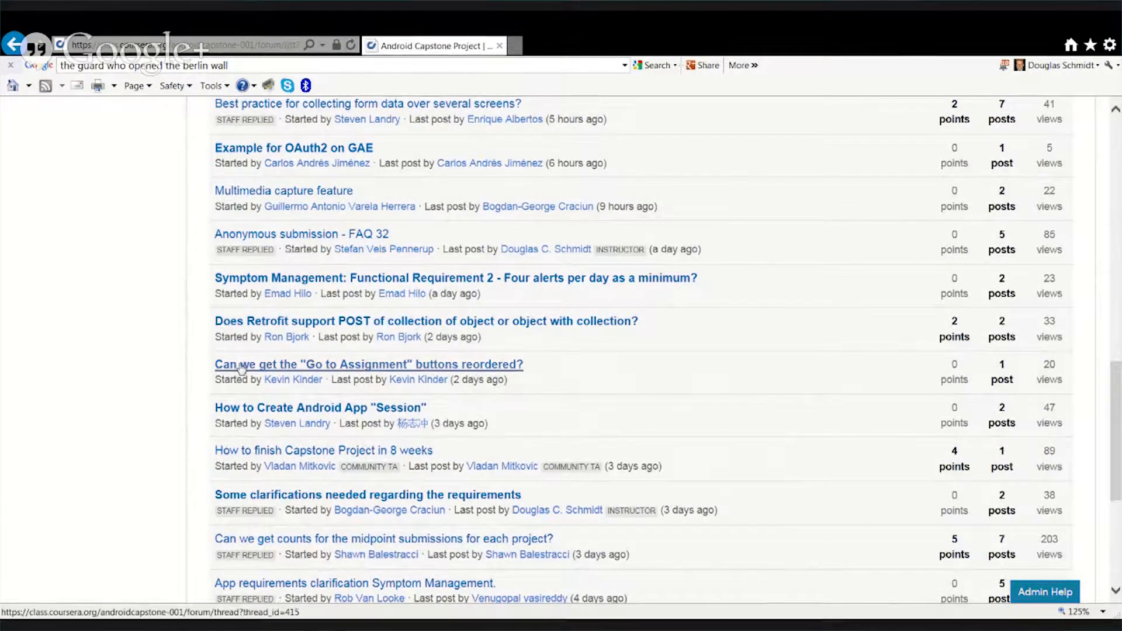
{"action": "left_click", "coordinate": [368, 365]}
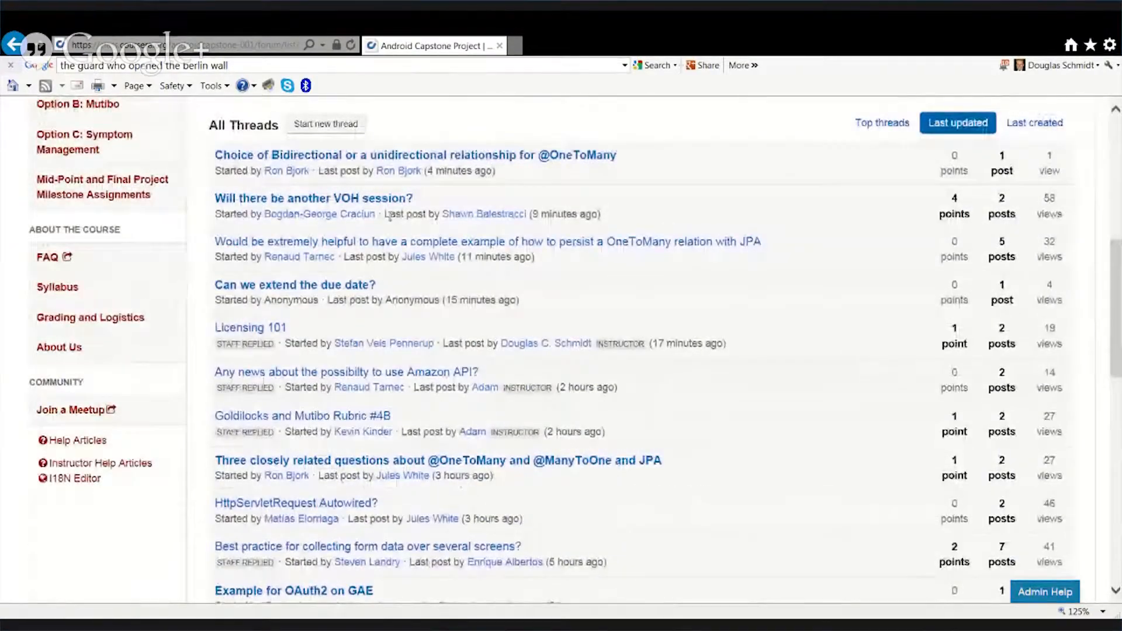
{"action": "scroll", "scroll_direction": "down", "scroll_amount": 3}
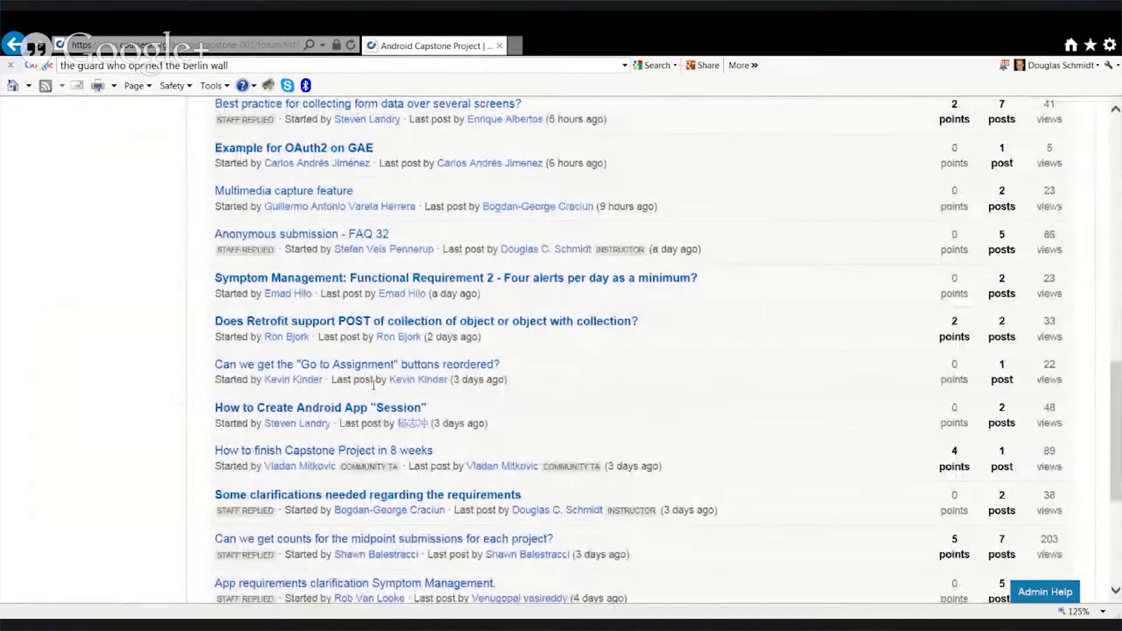
{"action": "left_click", "coordinate": [320, 407]}
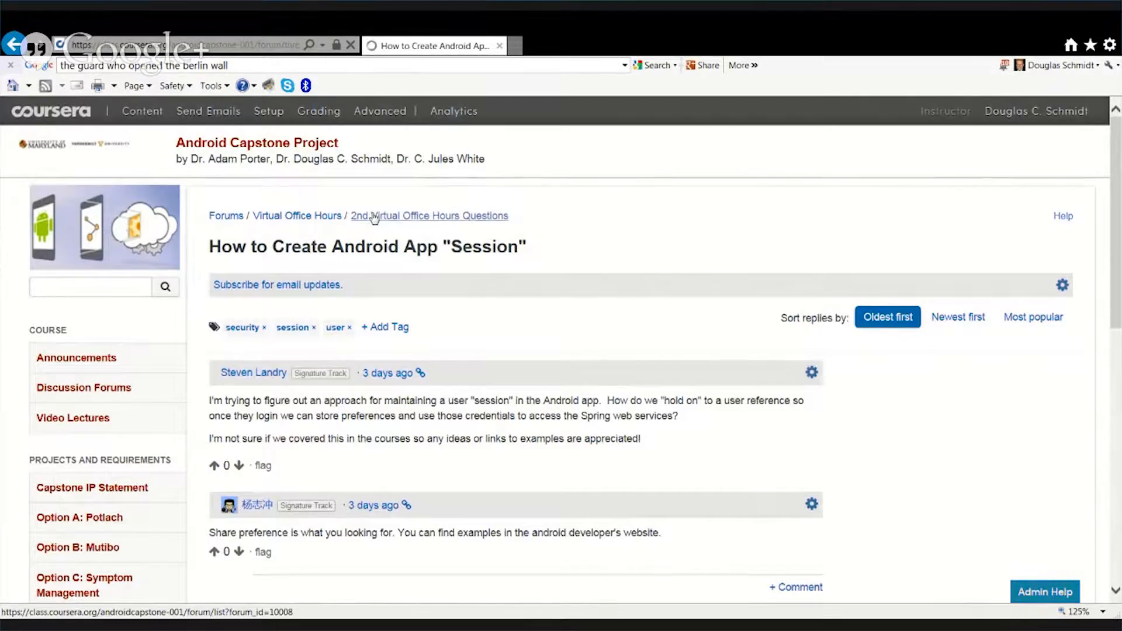
{"action": "left_click", "coordinate": [429, 215]}
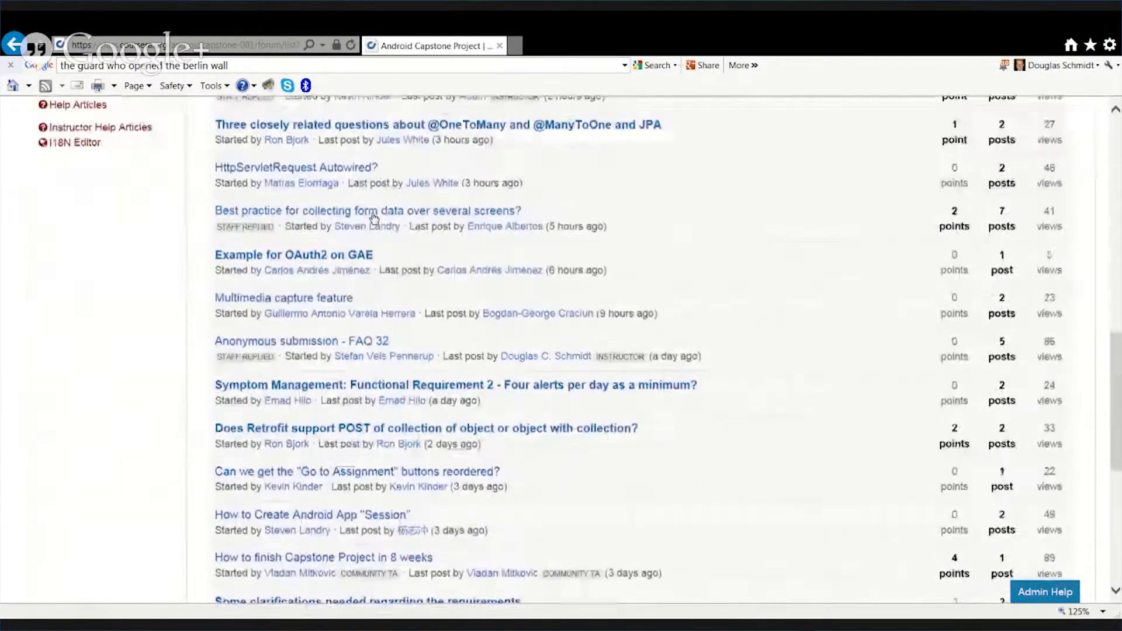
{"action": "scroll", "scroll_direction": "down", "scroll_amount": 3}
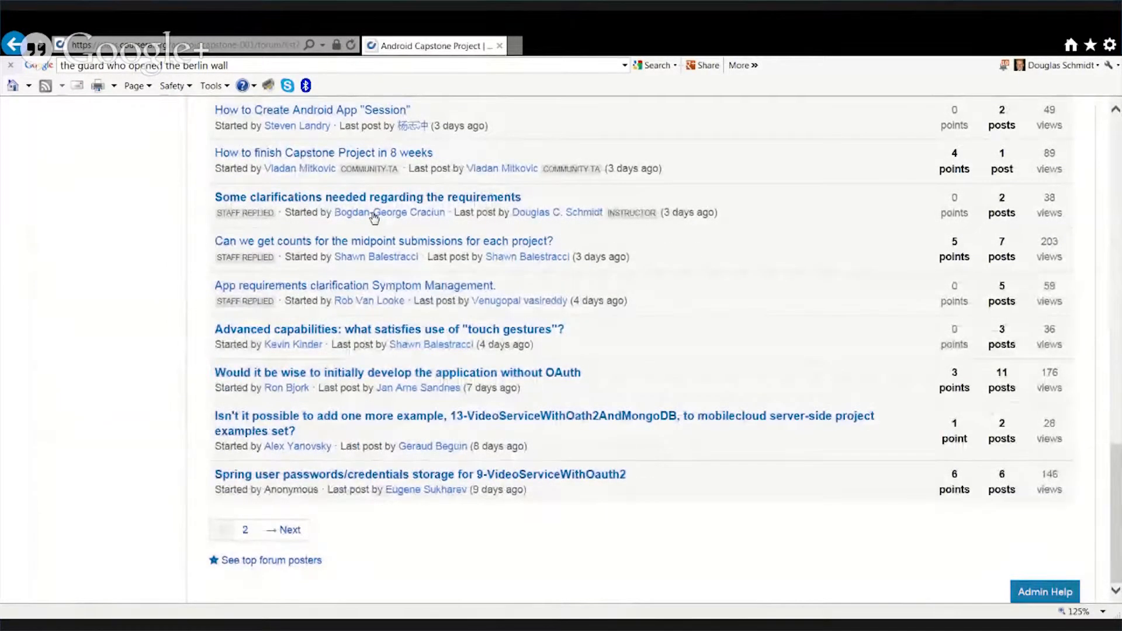
{"action": "mouse_move", "coordinate": [367, 196]}
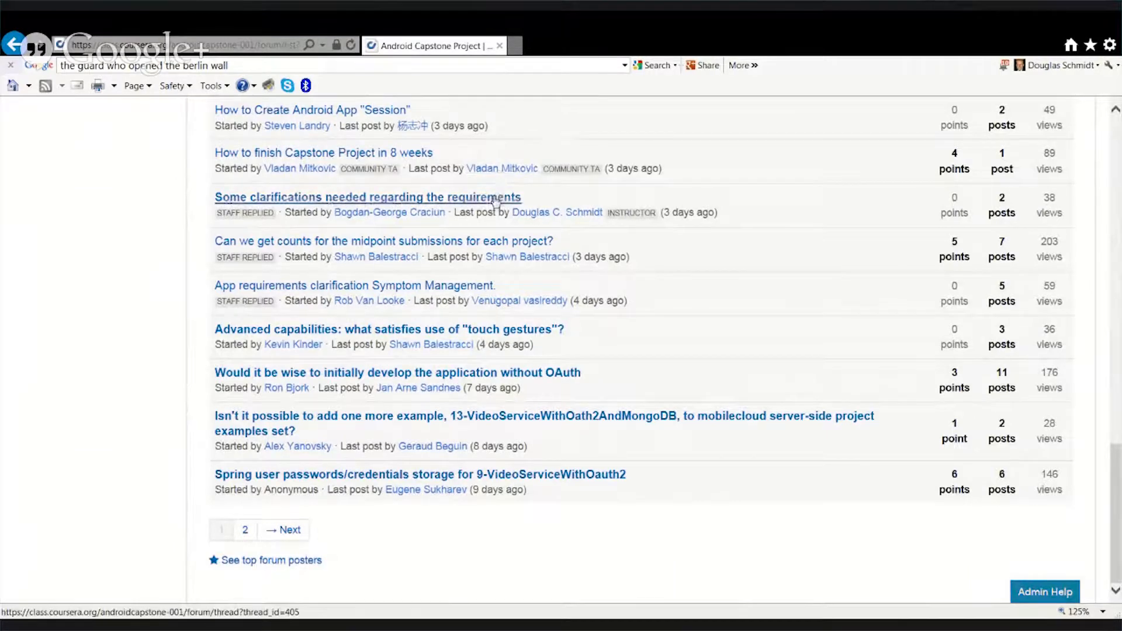
{"action": "left_click", "coordinate": [367, 196]}
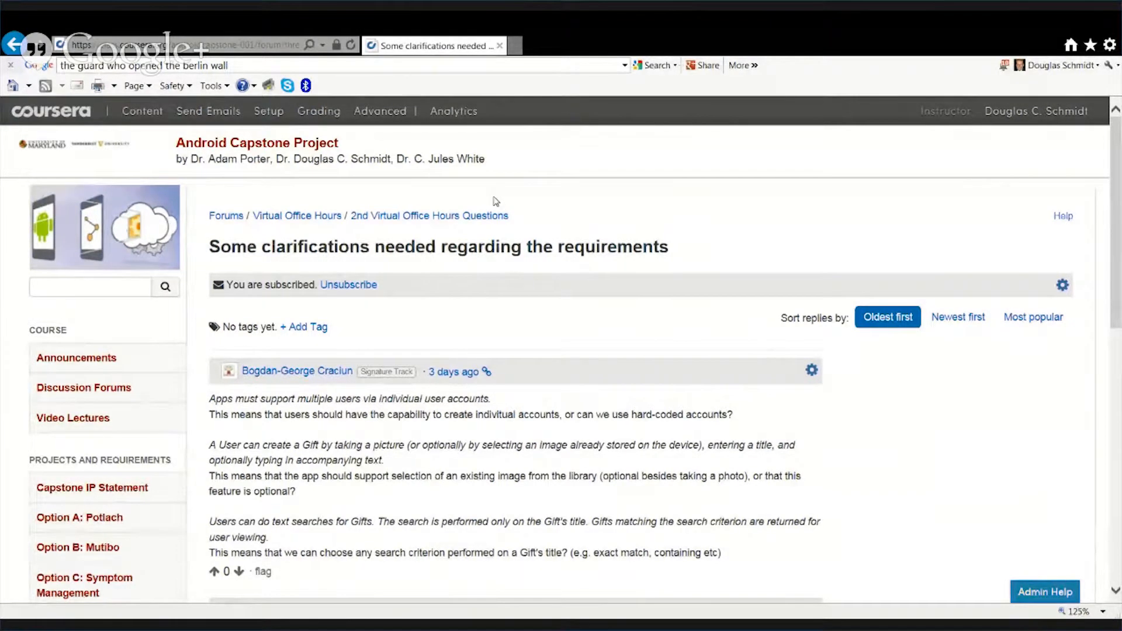
{"action": "scroll", "scroll_direction": "down", "scroll_amount": 3}
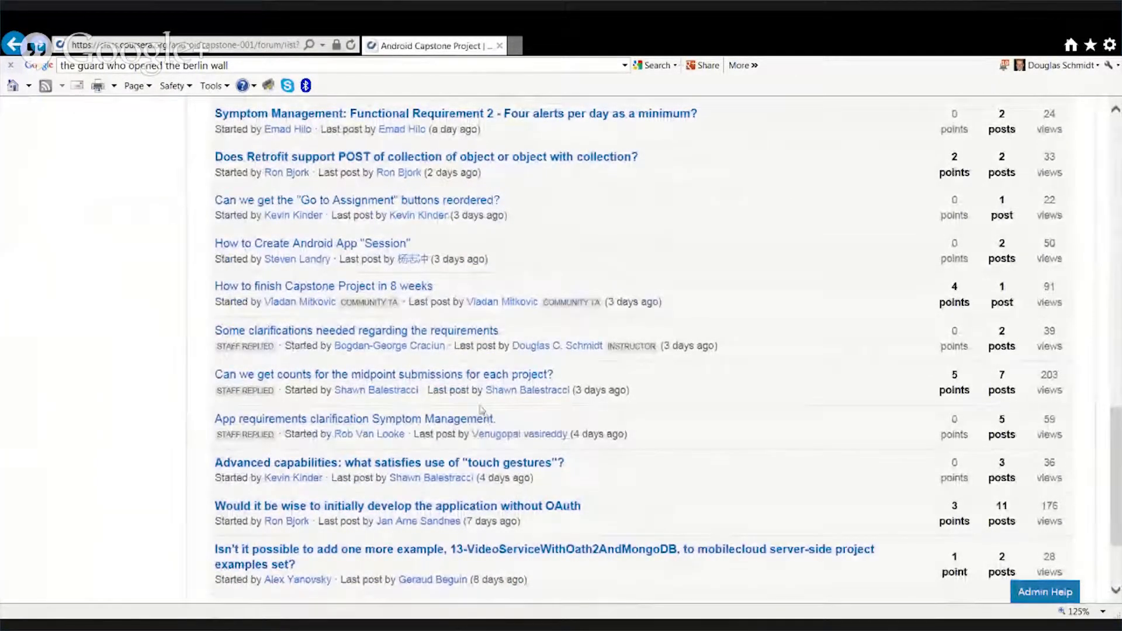
{"action": "left_click", "coordinate": [384, 374]}
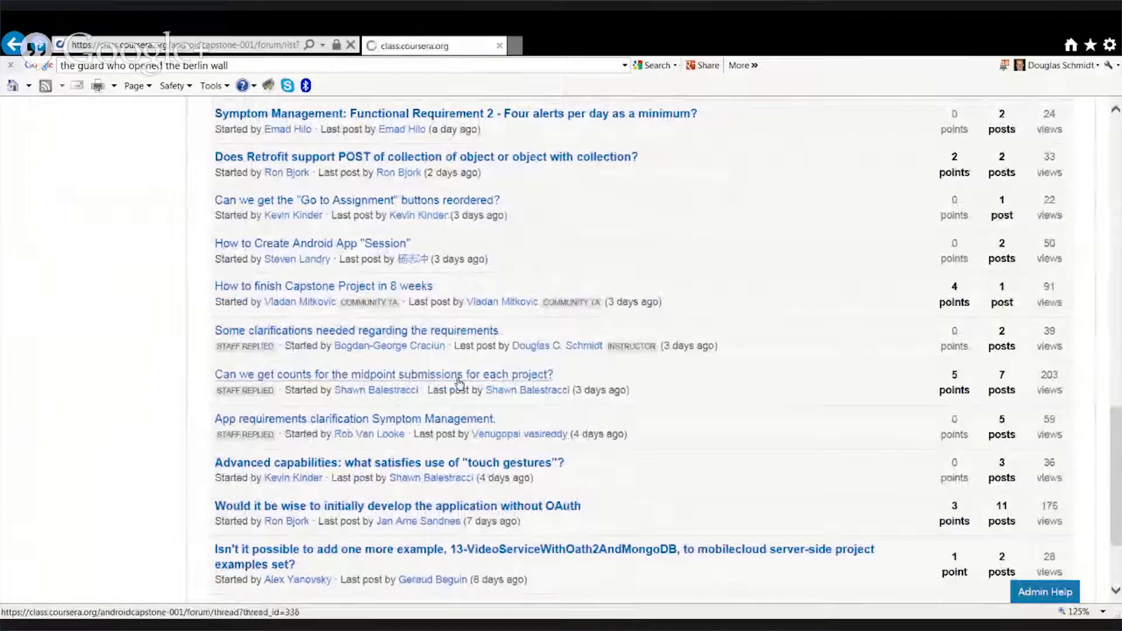
{"action": "left_click", "coordinate": [383, 374]}
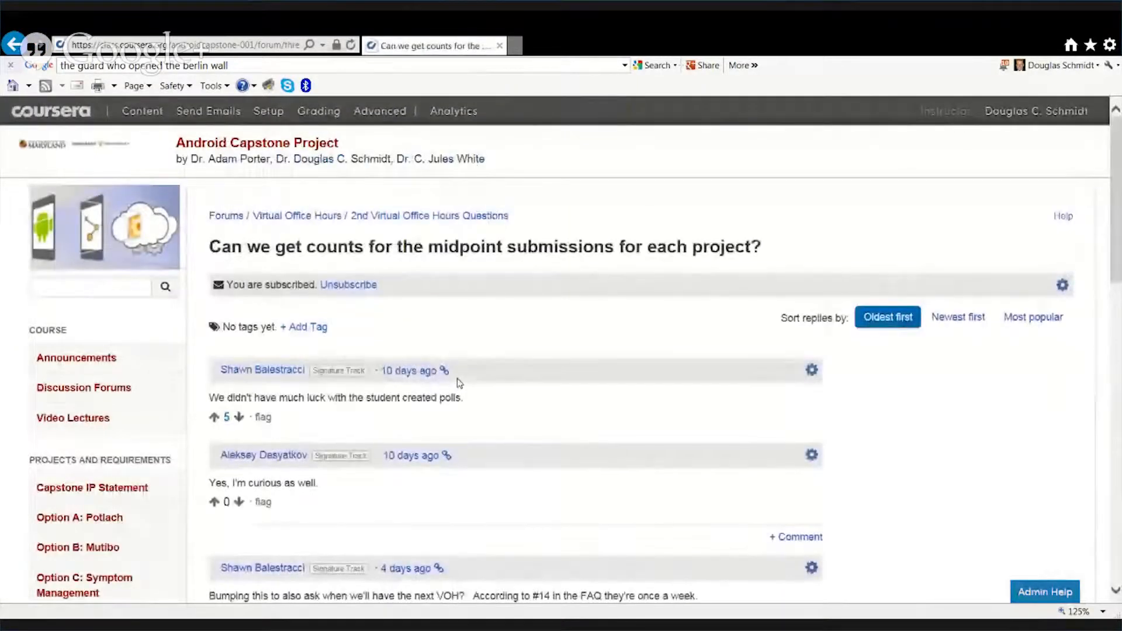
{"action": "scroll", "scroll_direction": "down", "scroll_amount": 3}
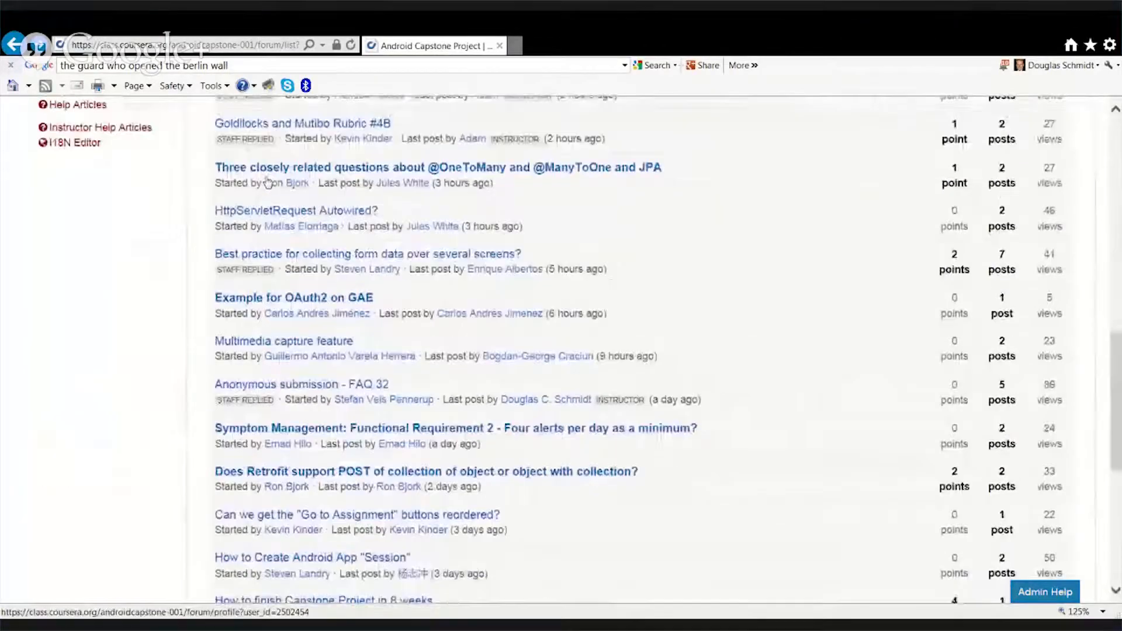
{"action": "scroll", "scroll_direction": "down", "scroll_amount": 3}
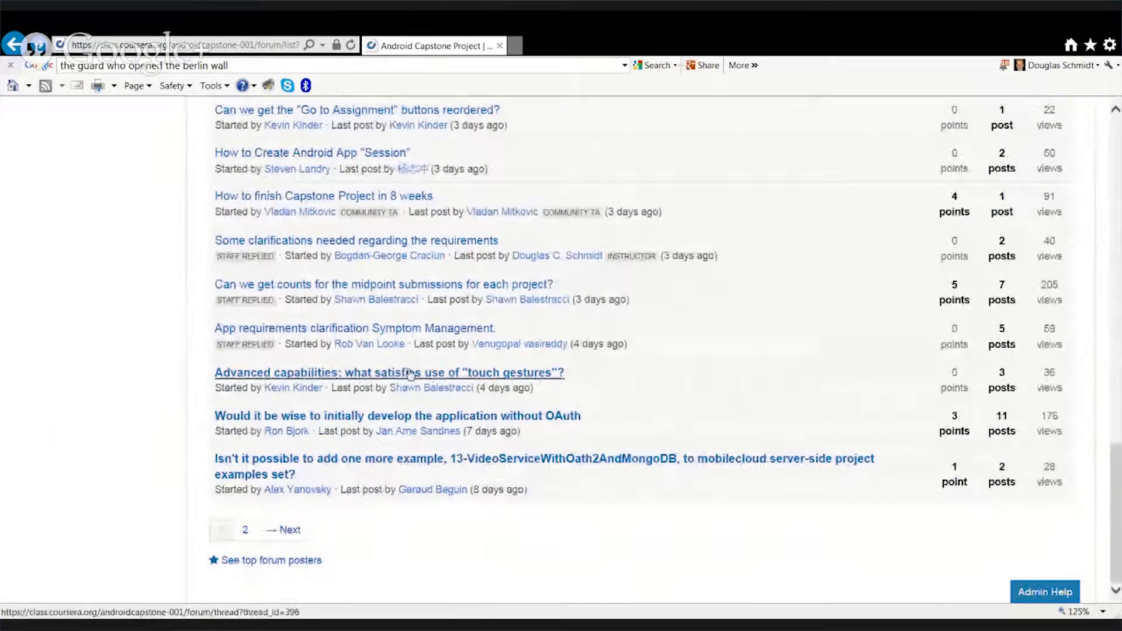
{"action": "left_click", "coordinate": [388, 372]}
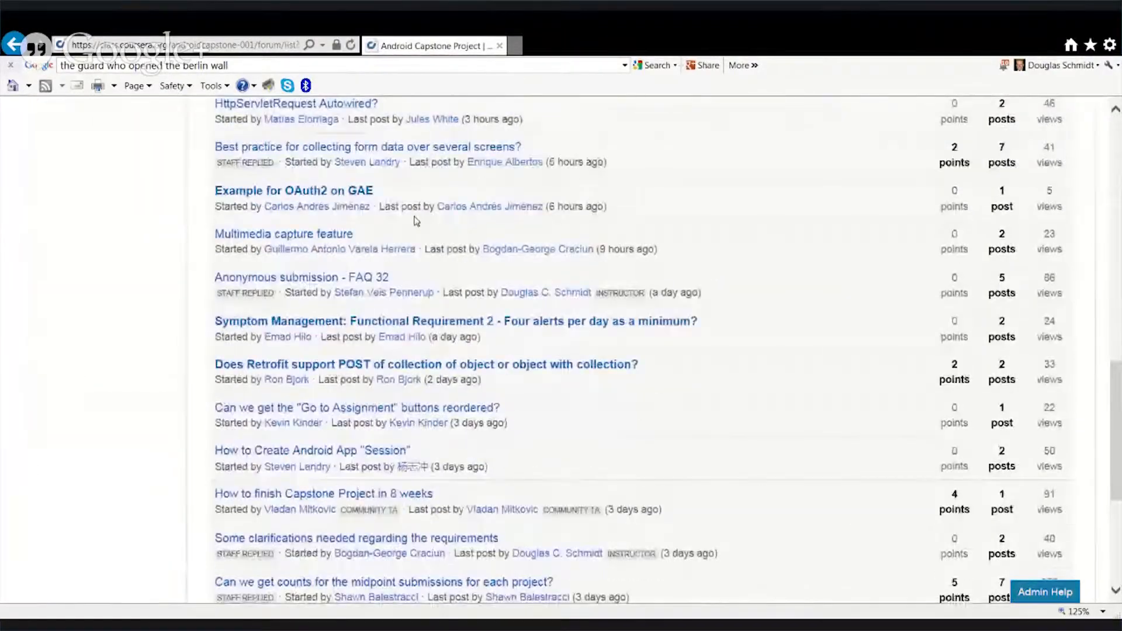
Go to the bottom of the thread list and load the Next page of threads
{"action": "scroll", "scroll_direction": "down", "scroll_amount": 3}
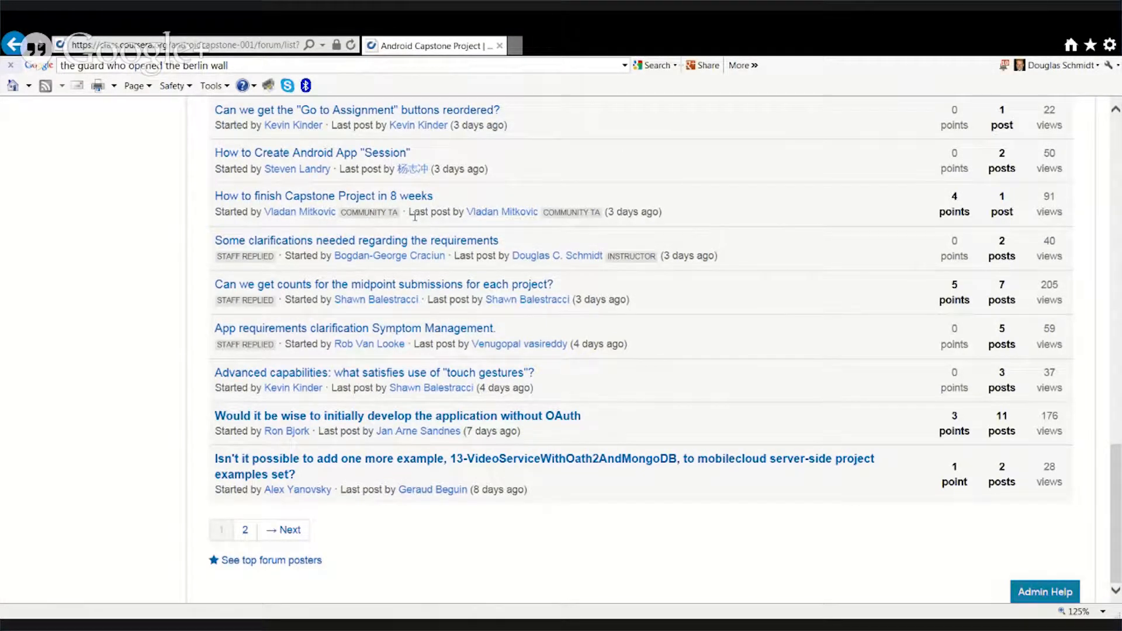
{"action": "mouse_move", "coordinate": [379, 463]}
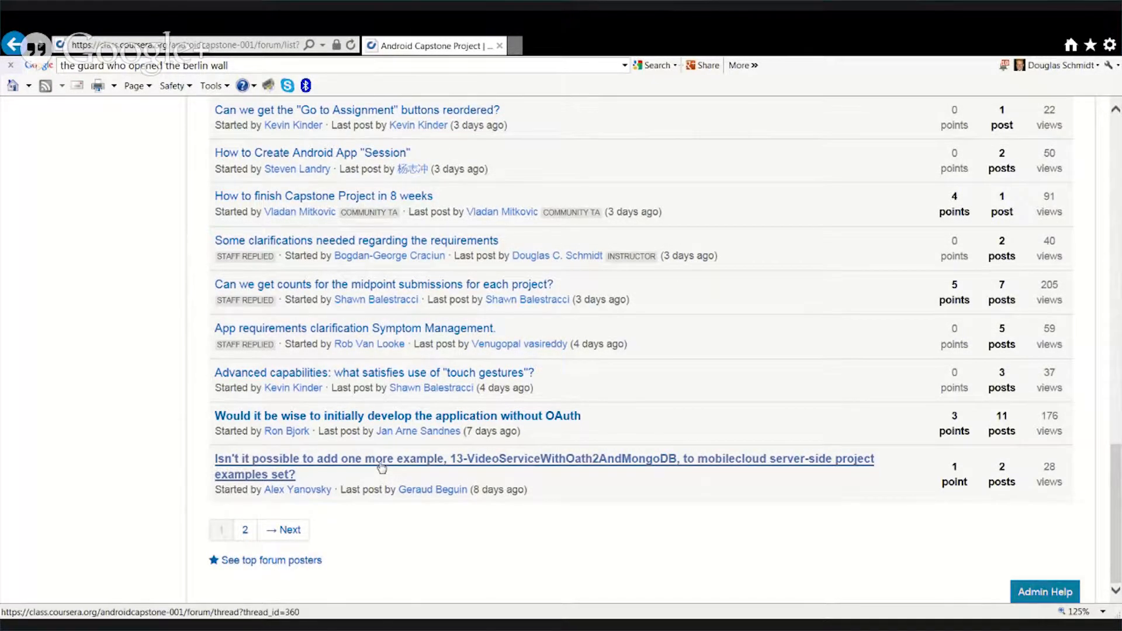
{"action": "left_click", "coordinate": [283, 529]}
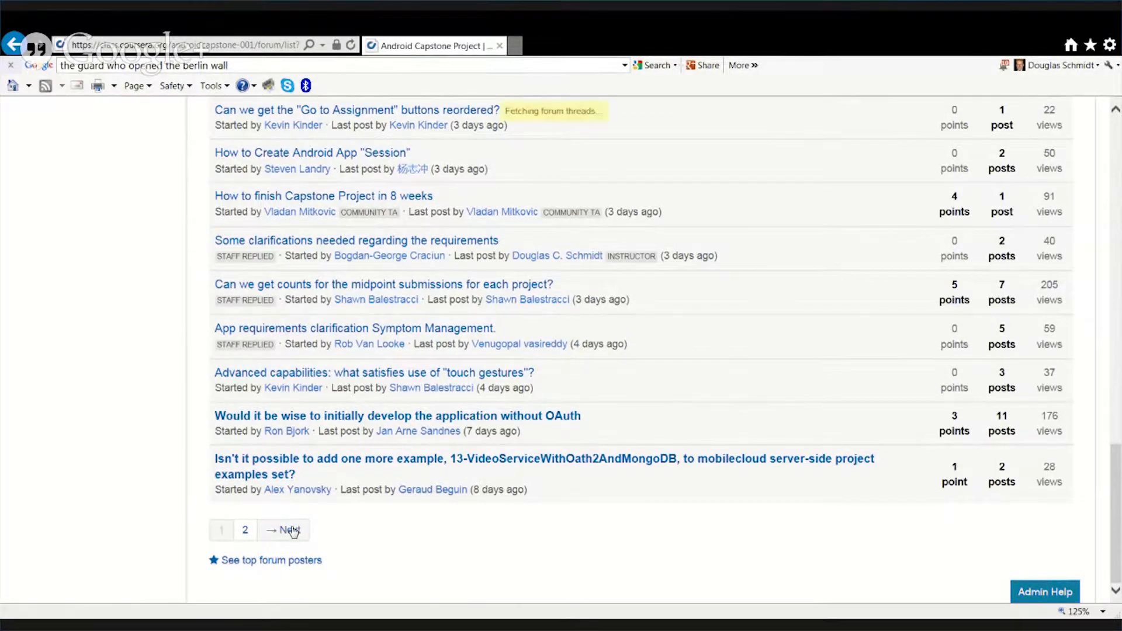
Return to page 2 of All Threads in the 2nd Virtual Office Hours Questions forum
{"action": "left_click", "coordinate": [283, 530]}
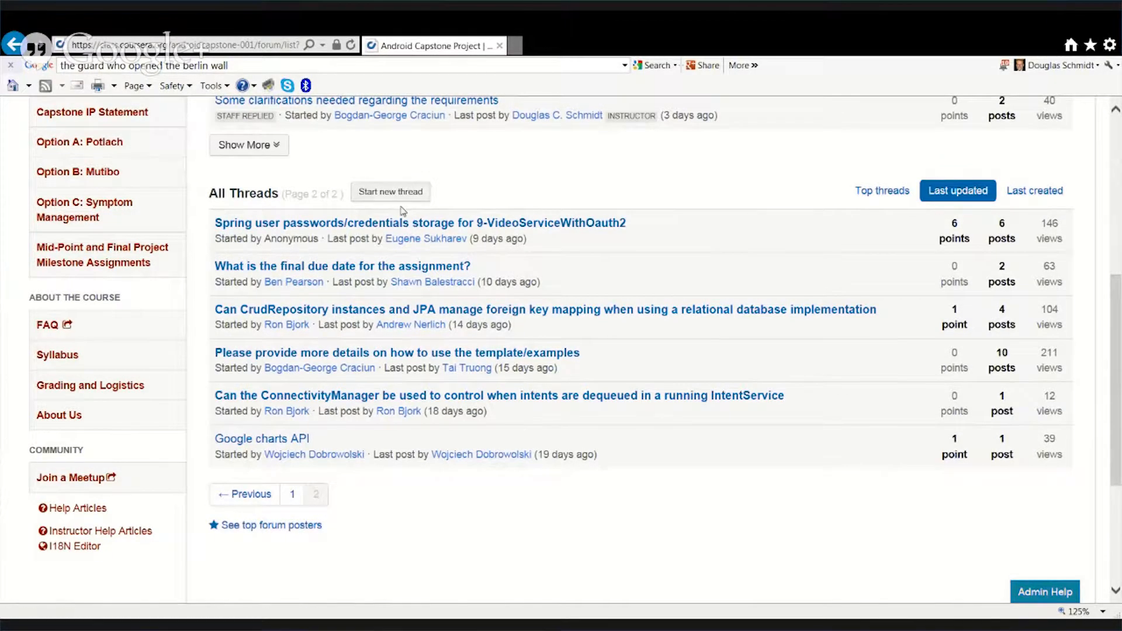
{"action": "left_click", "coordinate": [420, 222]}
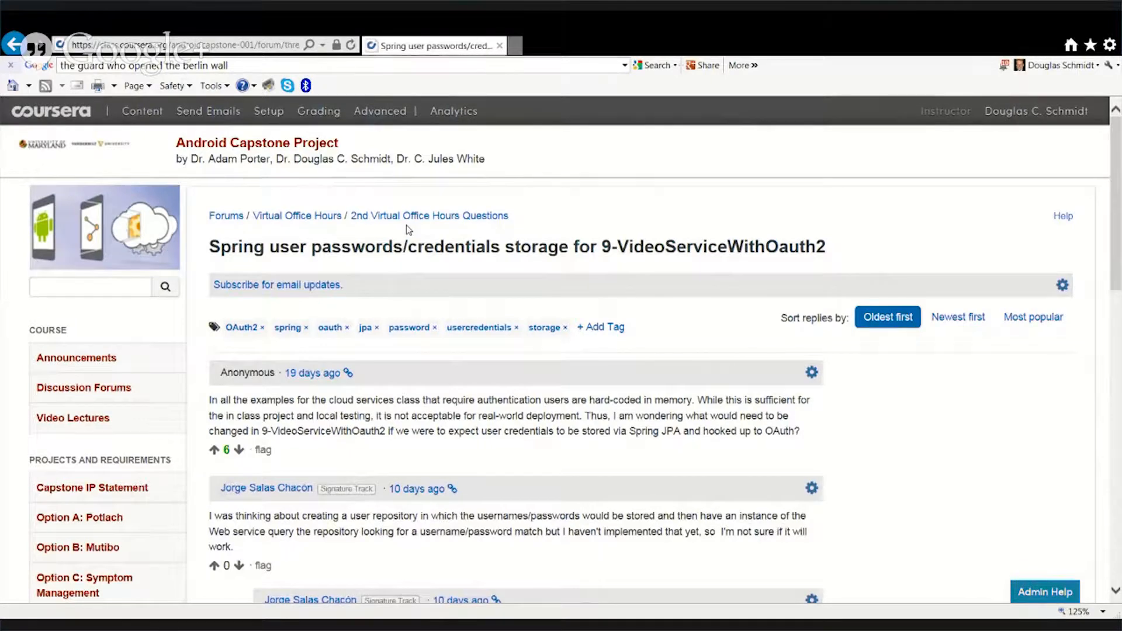
{"action": "scroll", "scroll_direction": "down", "scroll_amount": 3}
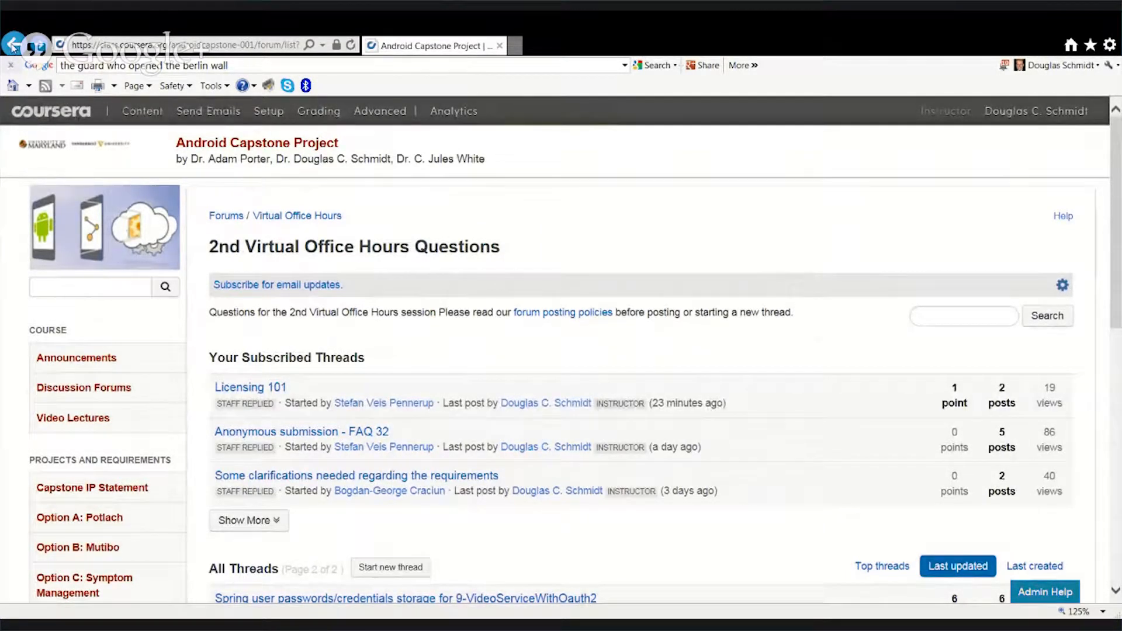
{"action": "scroll", "scroll_direction": "down", "scroll_amount": 3}
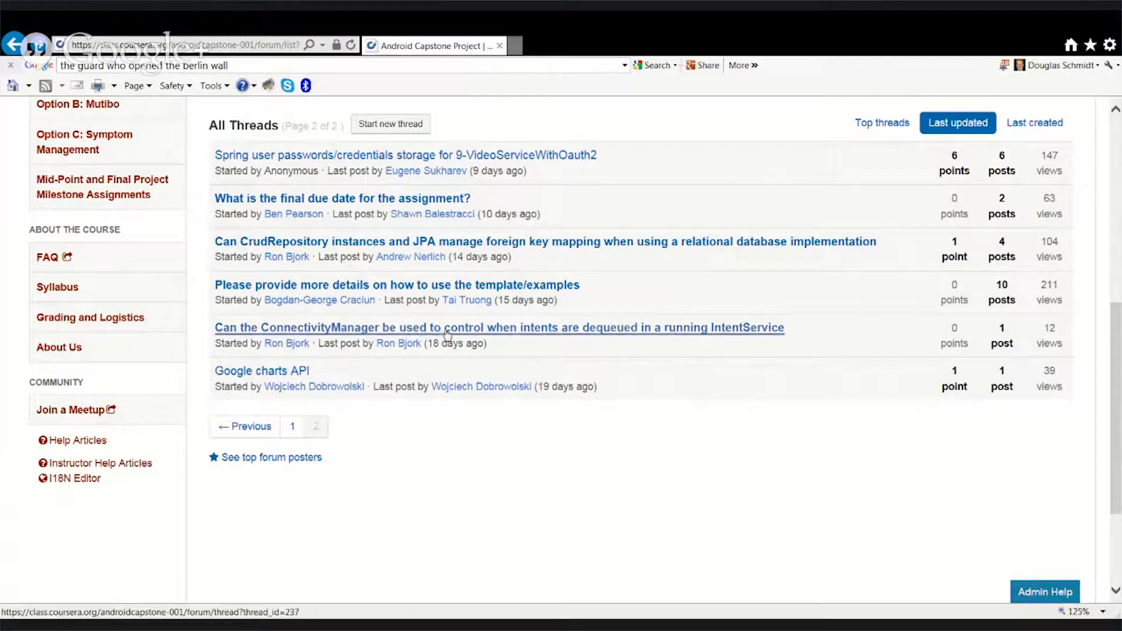
{"action": "left_click", "coordinate": [499, 327]}
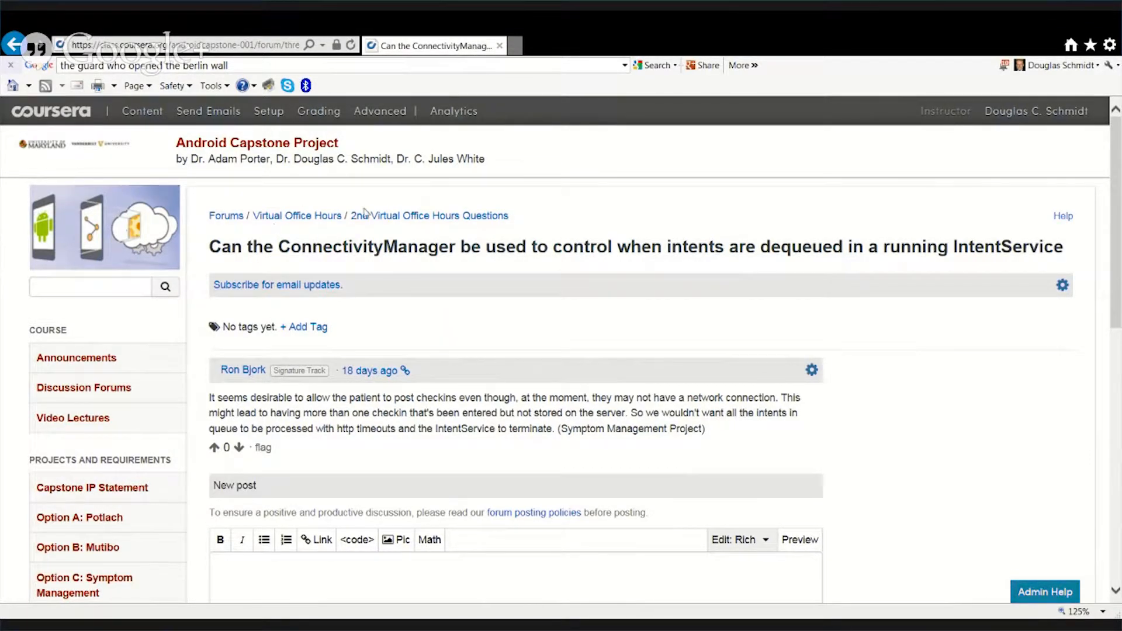
{"action": "left_click", "coordinate": [429, 215]}
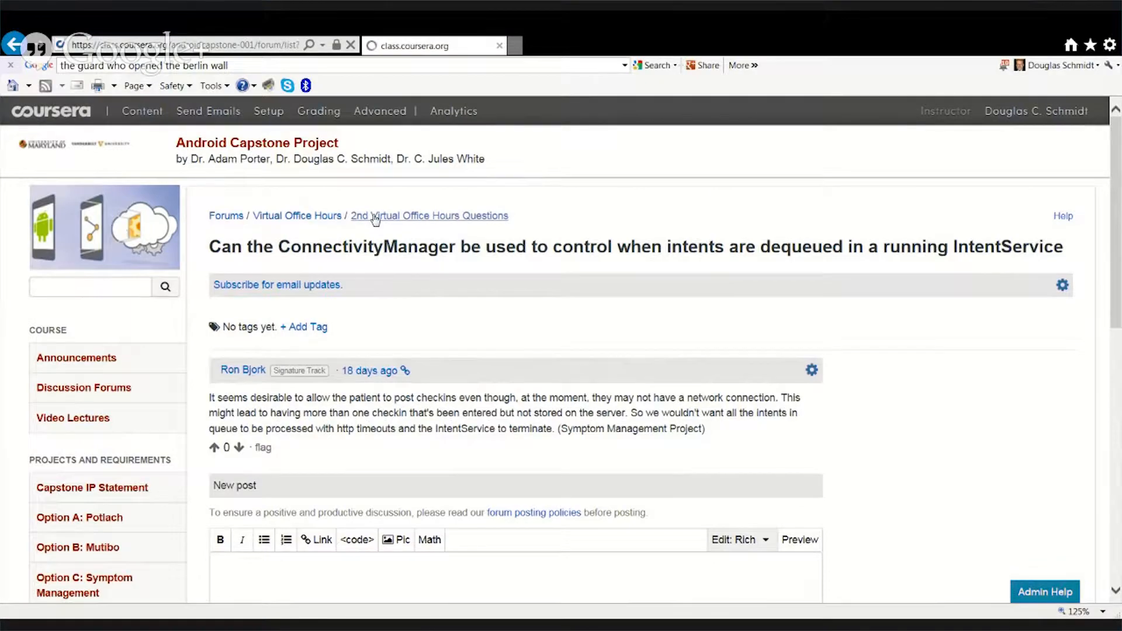
{"action": "left_click", "coordinate": [429, 215]}
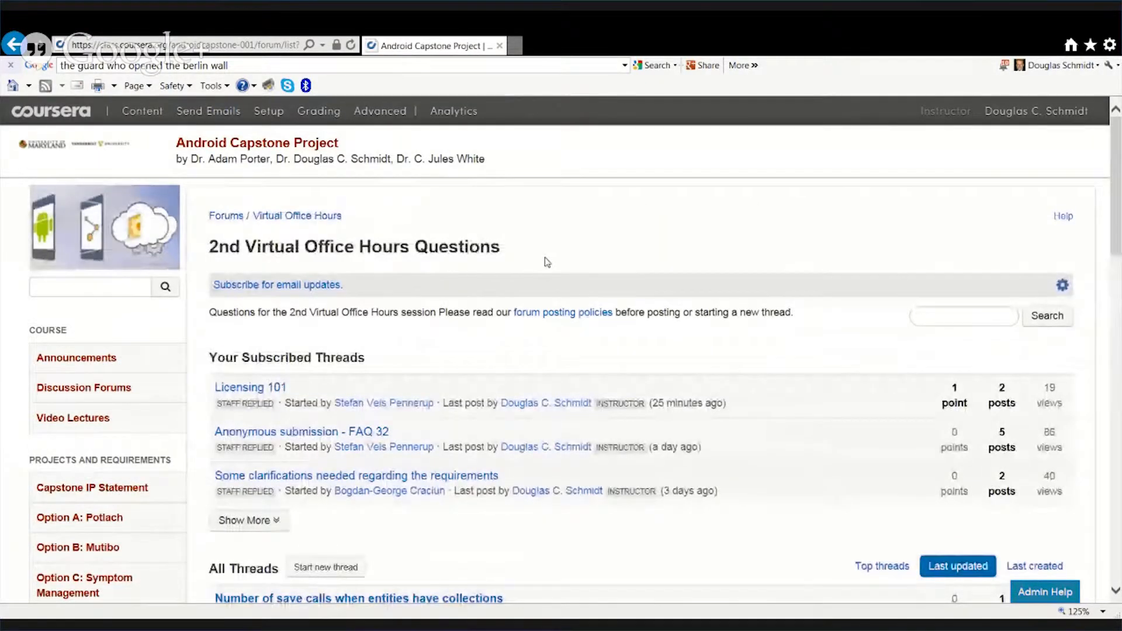
{"action": "scroll", "scroll_direction": "down", "scroll_amount": 3}
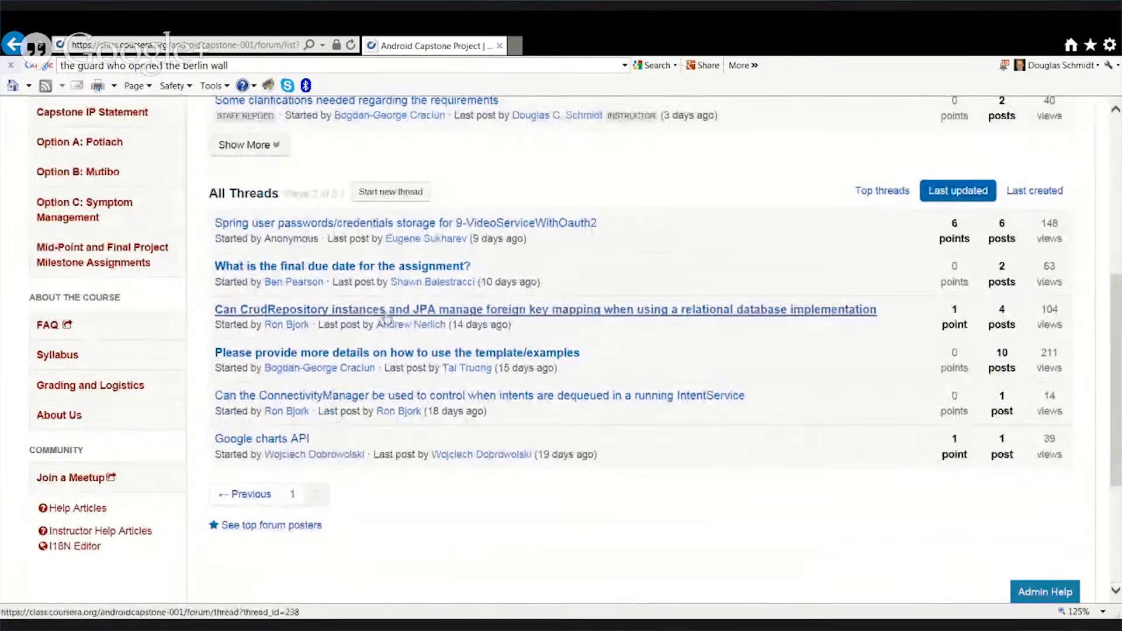
{"action": "left_click", "coordinate": [545, 309]}
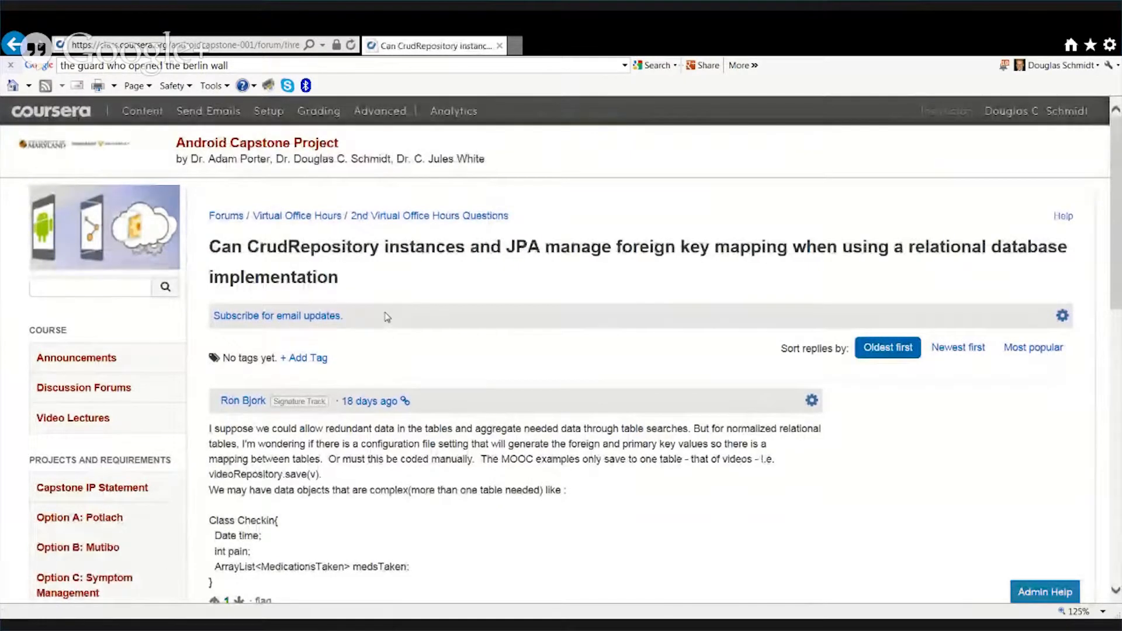
Scroll down through the replies in the CrudRepository/JPA foreign key thread
{"action": "scroll", "scroll_direction": "down", "scroll_amount": 3}
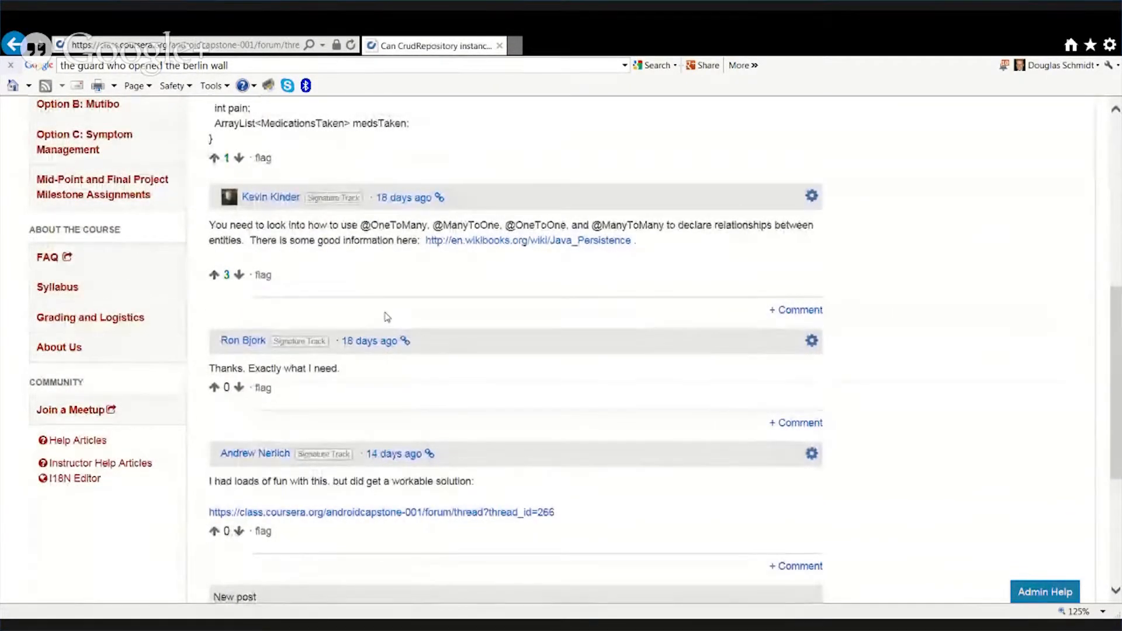
{"action": "scroll", "scroll_direction": "down", "scroll_amount": 3}
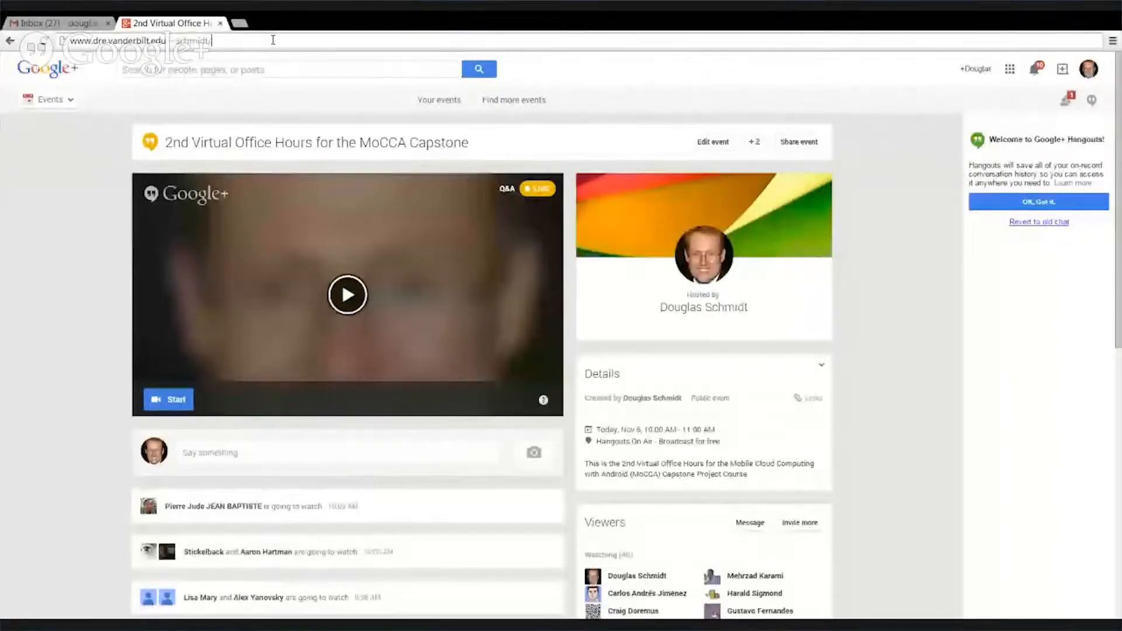
Navigate to the LiveLessons/ path and open the Concurrent Programming in Java page
{"action": "type", "text": "LiveLessons/"}
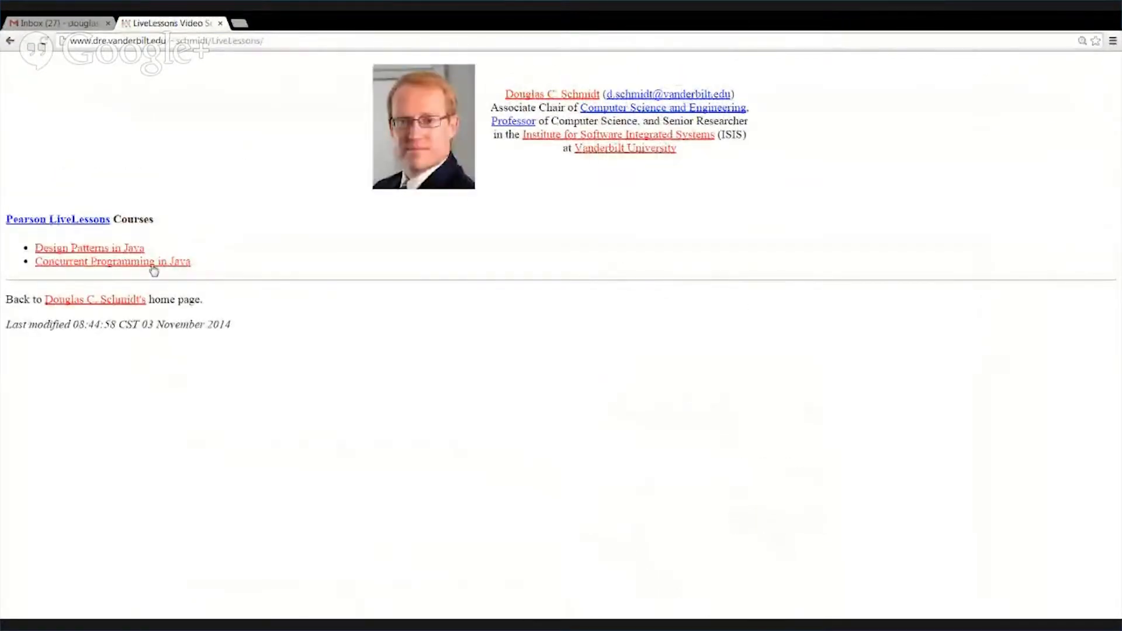
{"action": "left_click", "coordinate": [112, 261]}
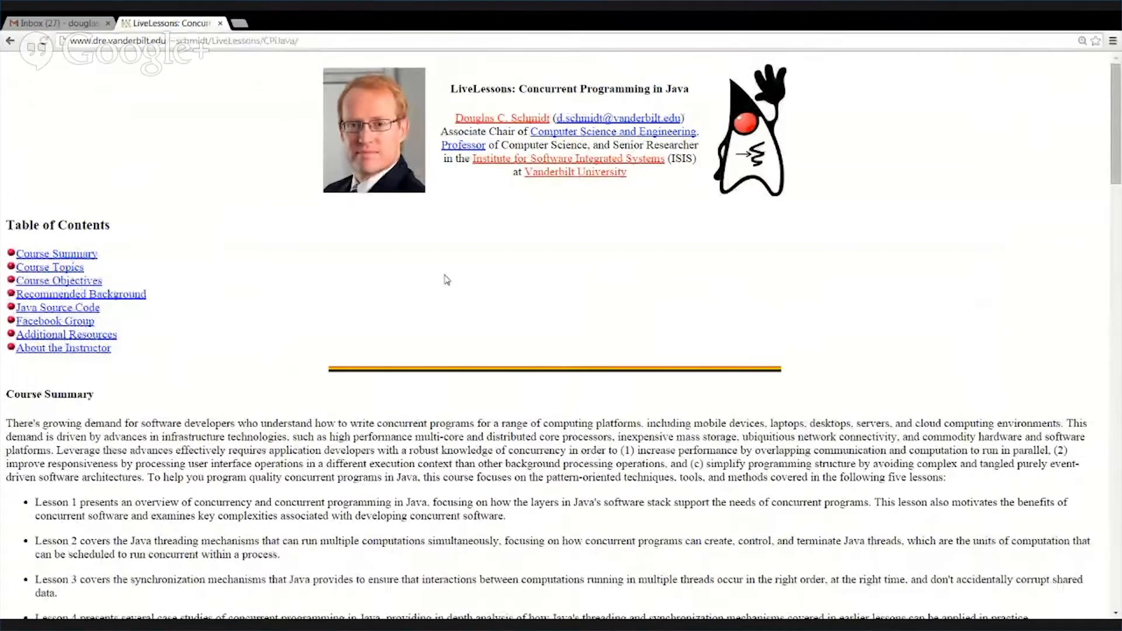
Scroll the LiveLessons page to the Table of Contents listing Lessons 1 through 5
{"action": "scroll", "scroll_direction": "down", "scroll_amount": 3}
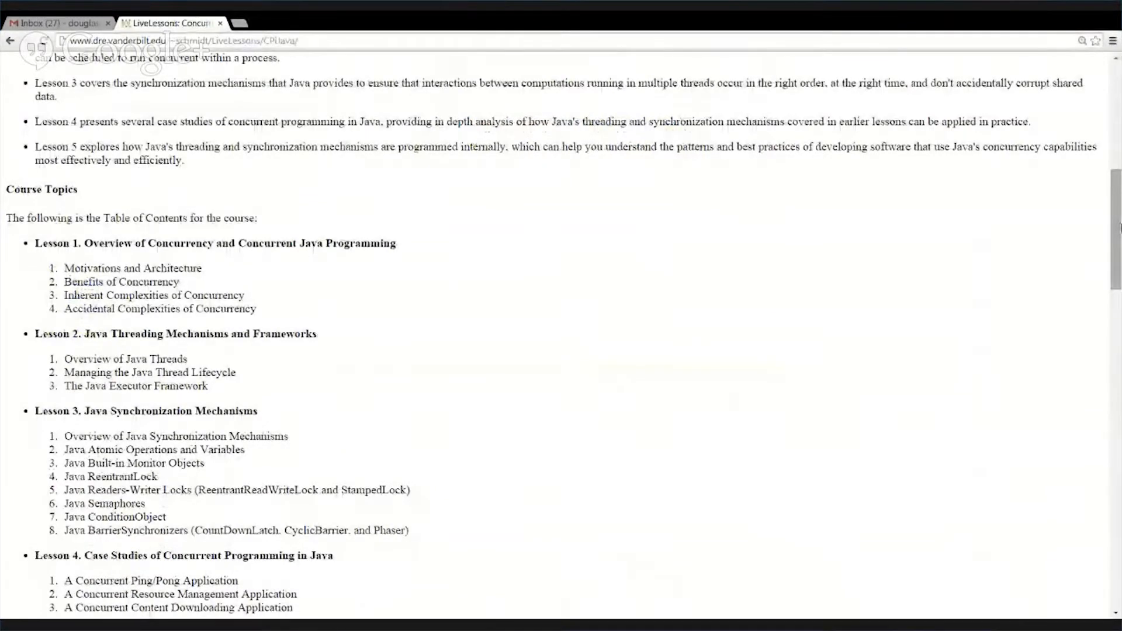
{"action": "scroll", "scroll_direction": "up", "scroll_amount": 3}
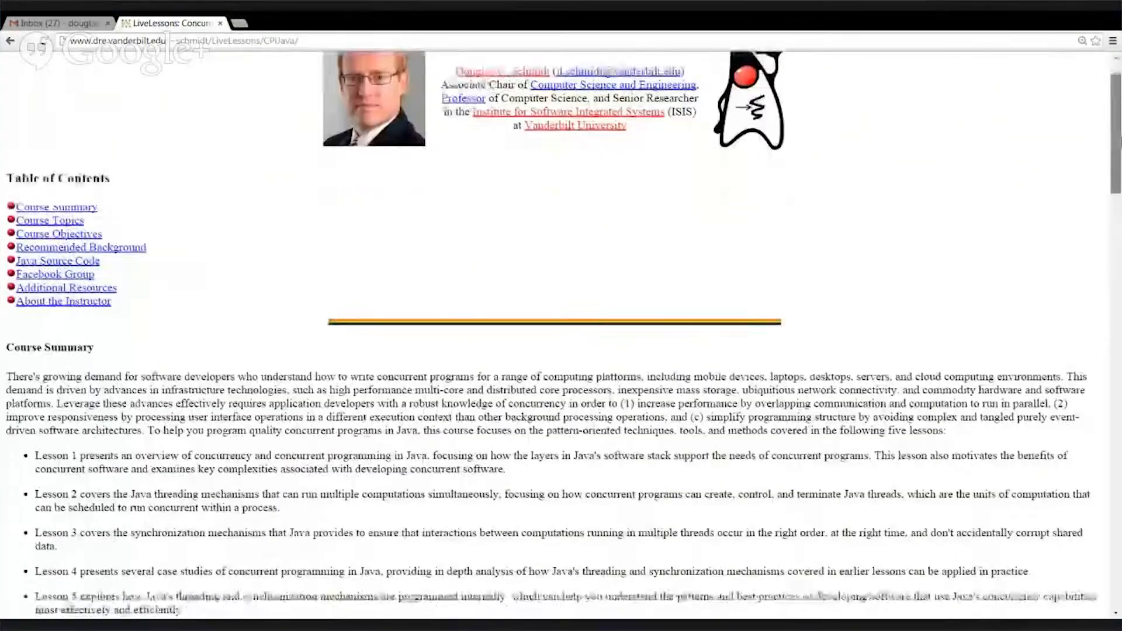
{"action": "scroll", "scroll_direction": "down", "scroll_amount": 3}
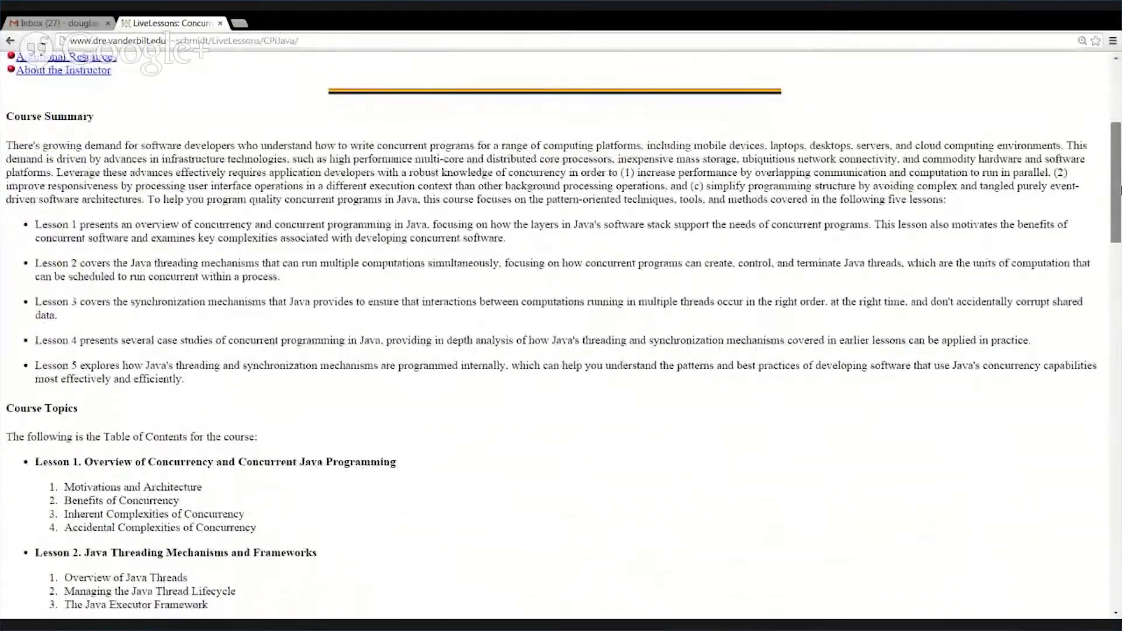
{"action": "scroll", "scroll_direction": "down", "scroll_amount": 3}
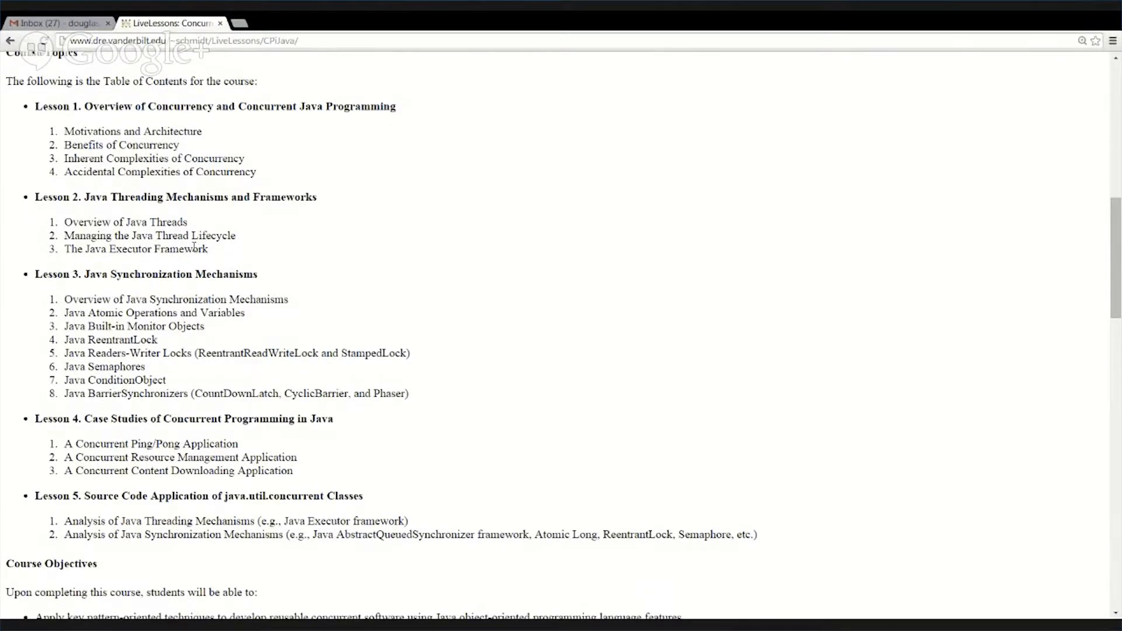
{"action": "mouse_move", "coordinate": [216, 256]}
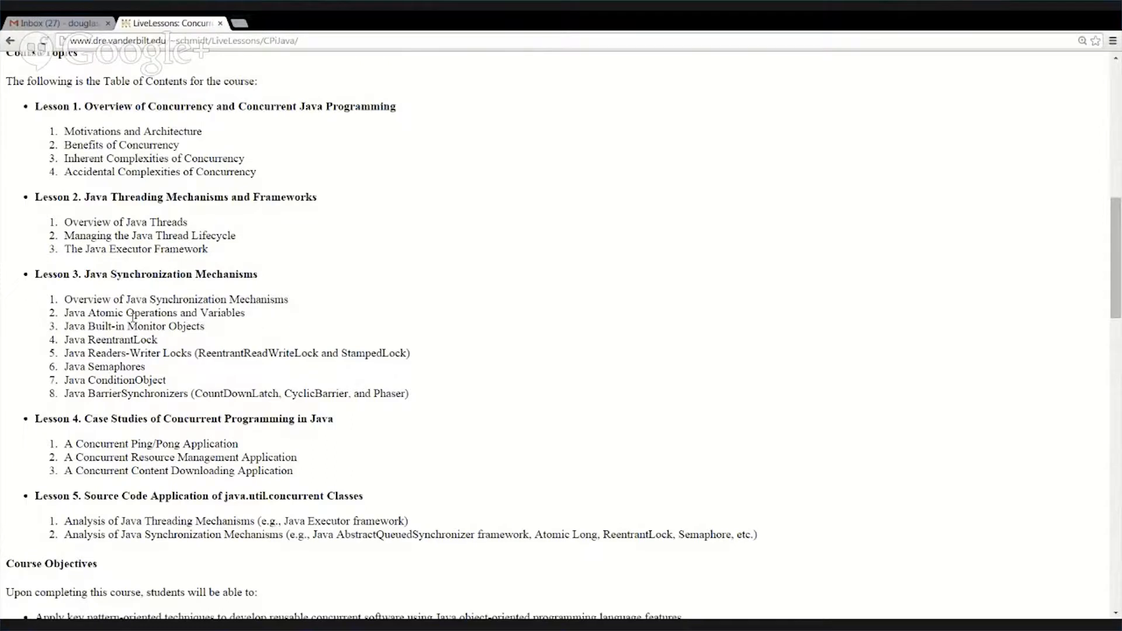
{"action": "mouse_move", "coordinate": [301, 369]}
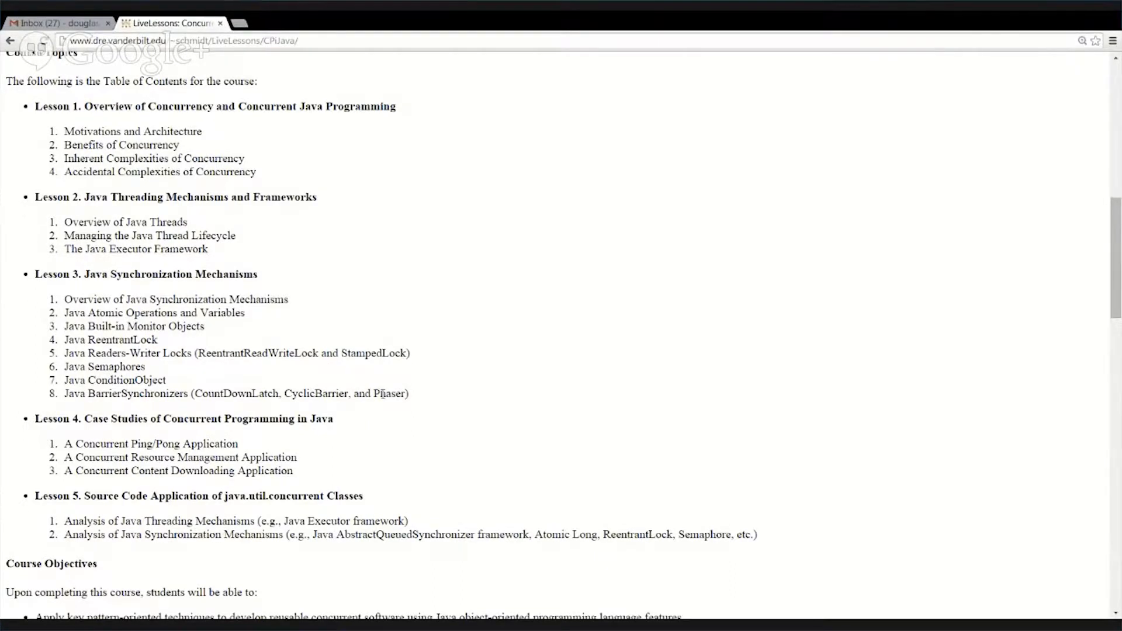
{"action": "mouse_move", "coordinate": [706, 273]}
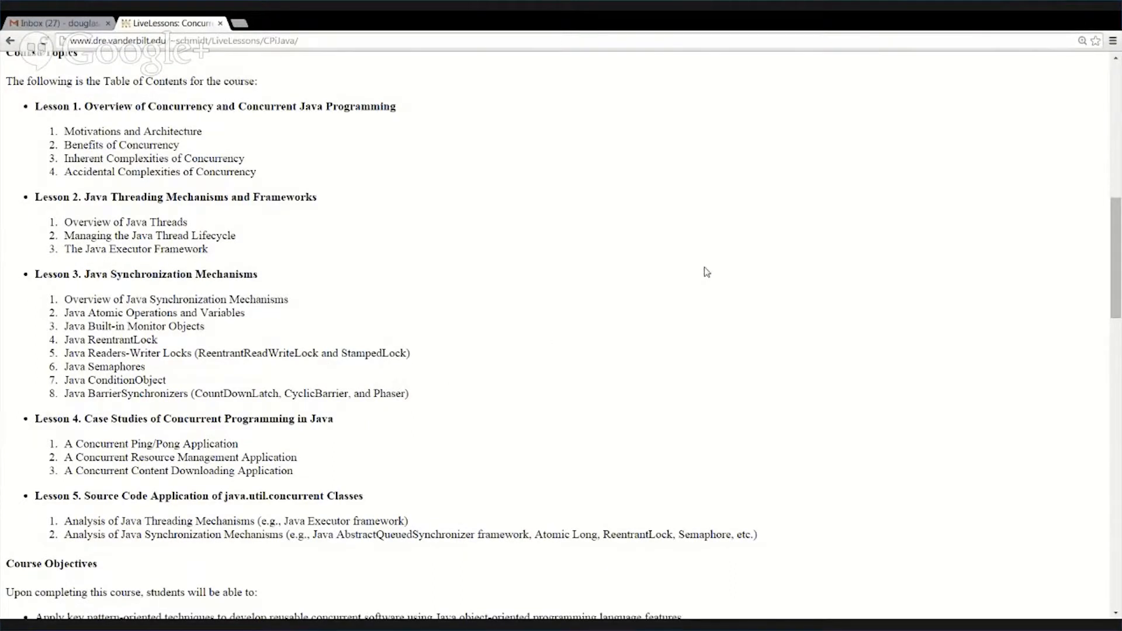
{"action": "mouse_move", "coordinate": [1060, 30]}
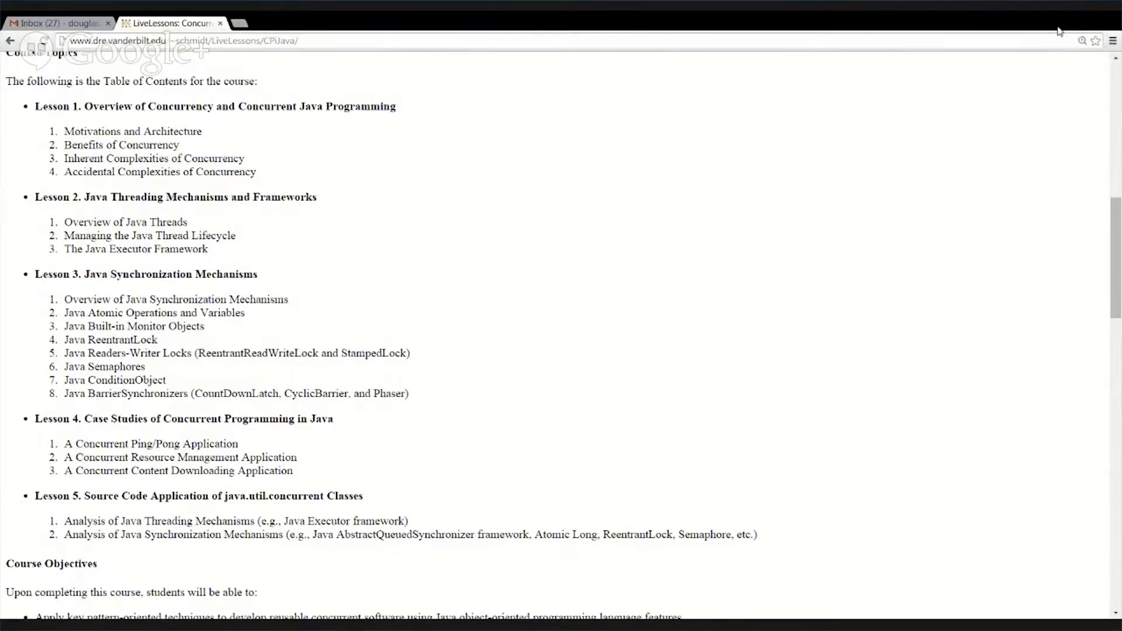